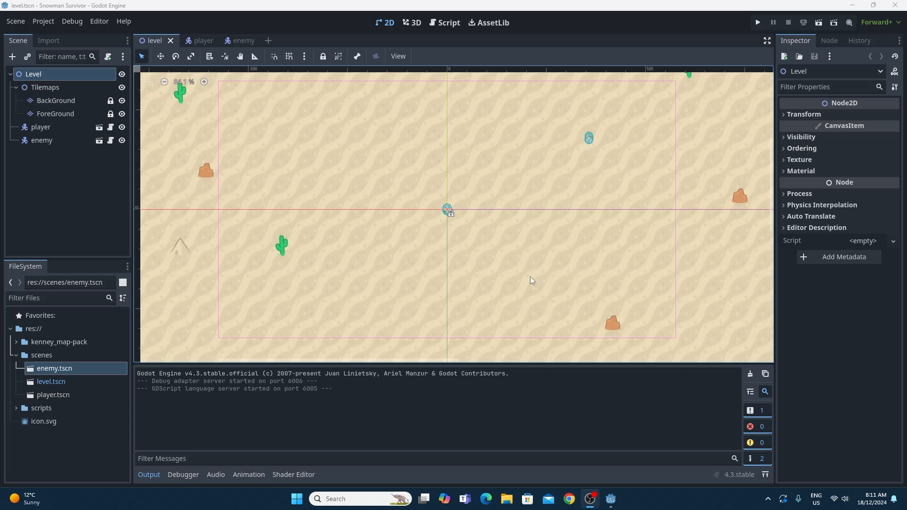
mouse_move(523, 281)
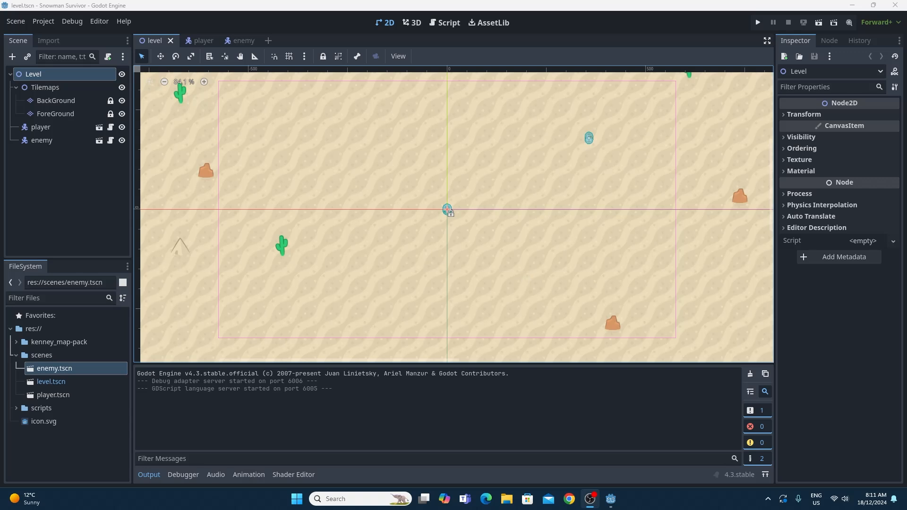
mouse_move(46, 144)
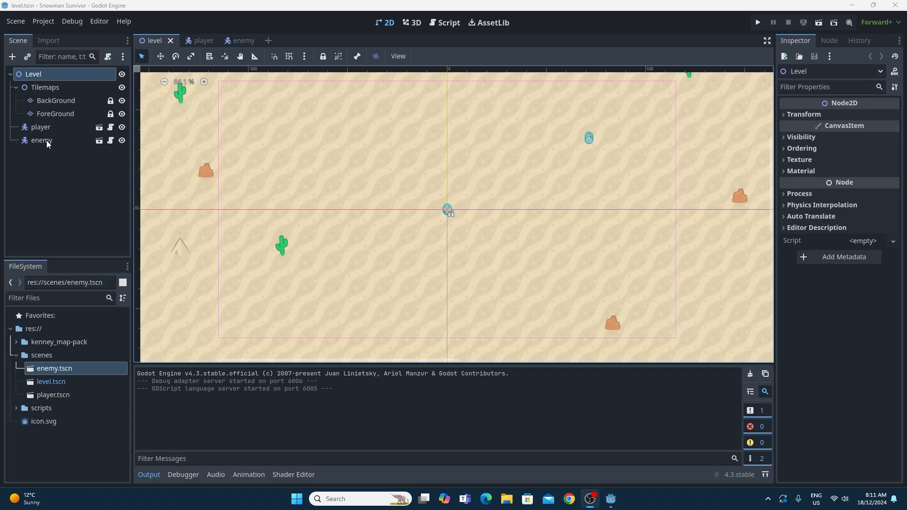
- Select the enemy node in the level scene and request its deletion
click(41, 140)
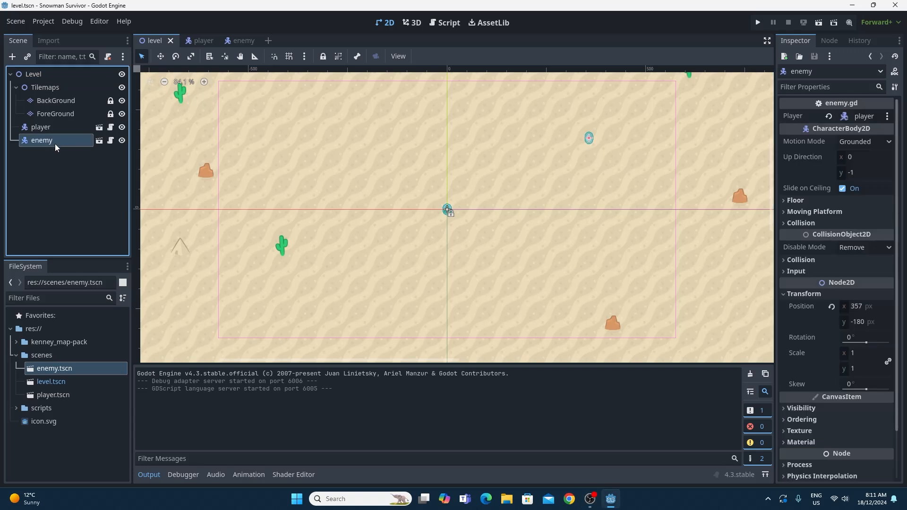
mouse_move(496, 208)
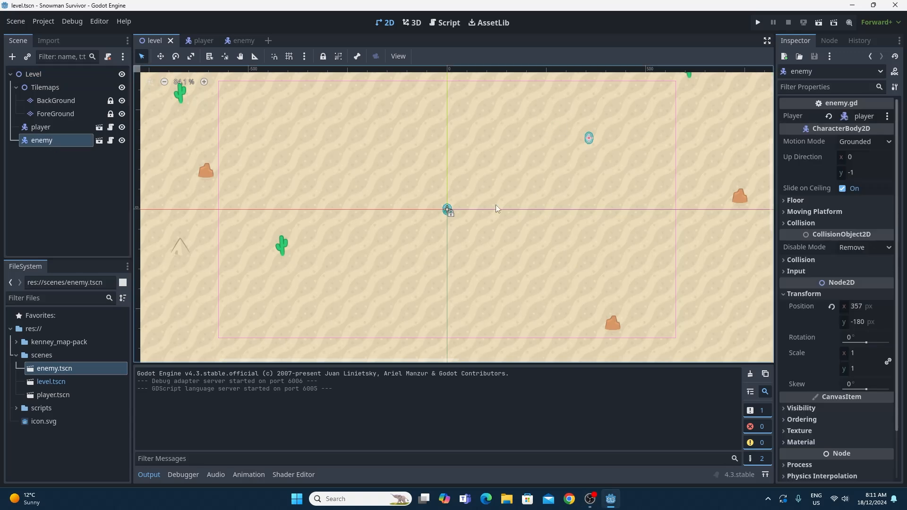
mouse_move(42, 141)
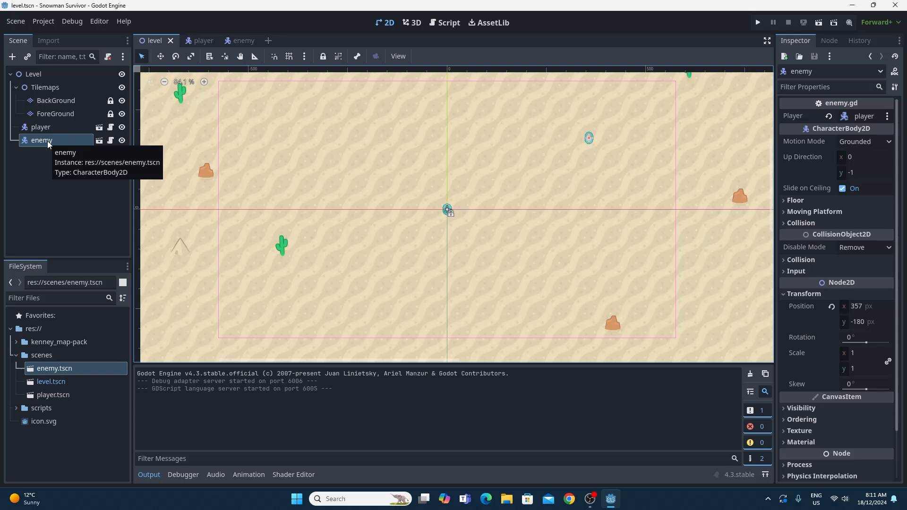
mouse_move(855, 119)
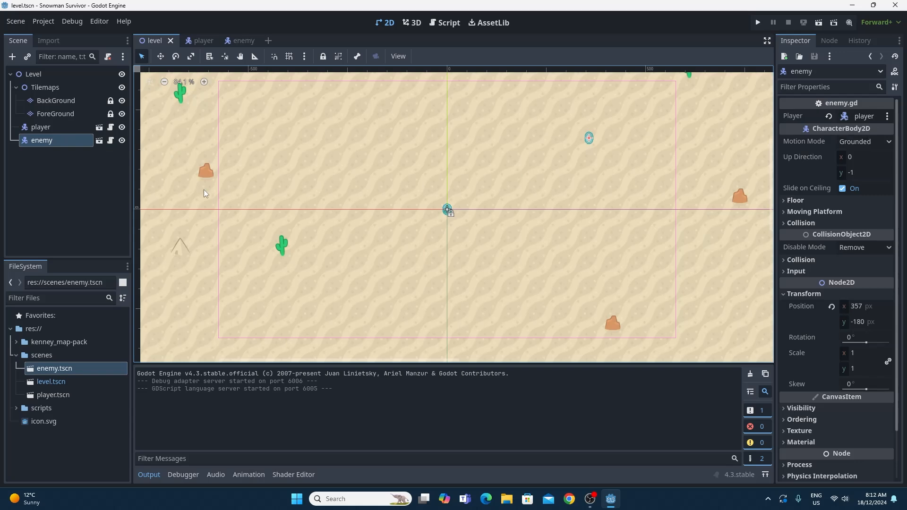
mouse_move(101, 176)
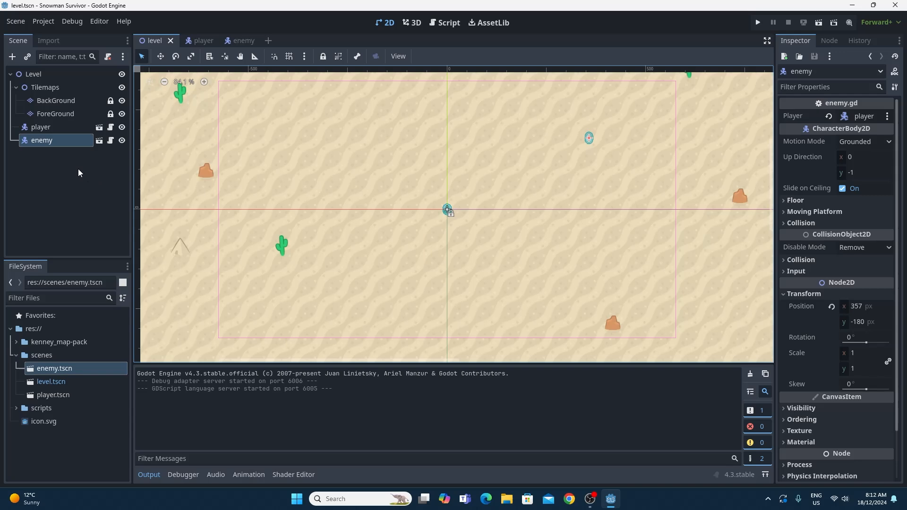
mouse_move(65, 163)
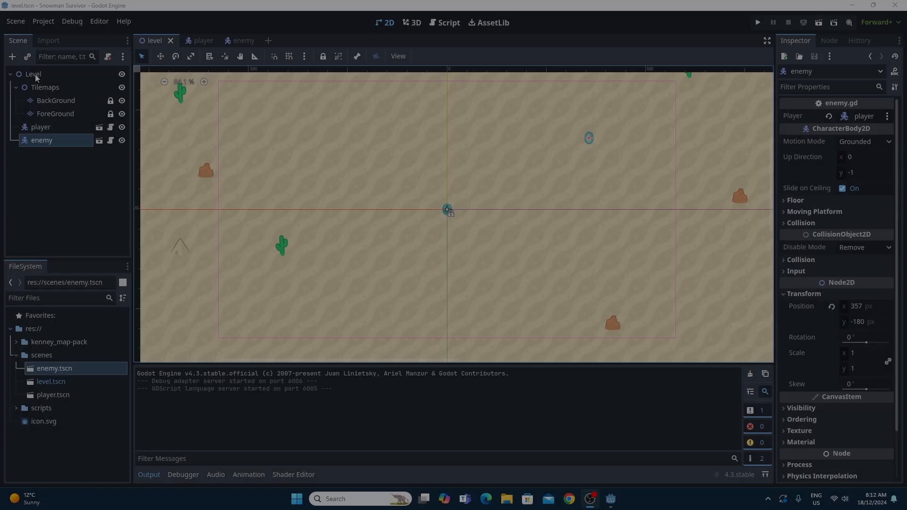
mouse_move(41, 140)
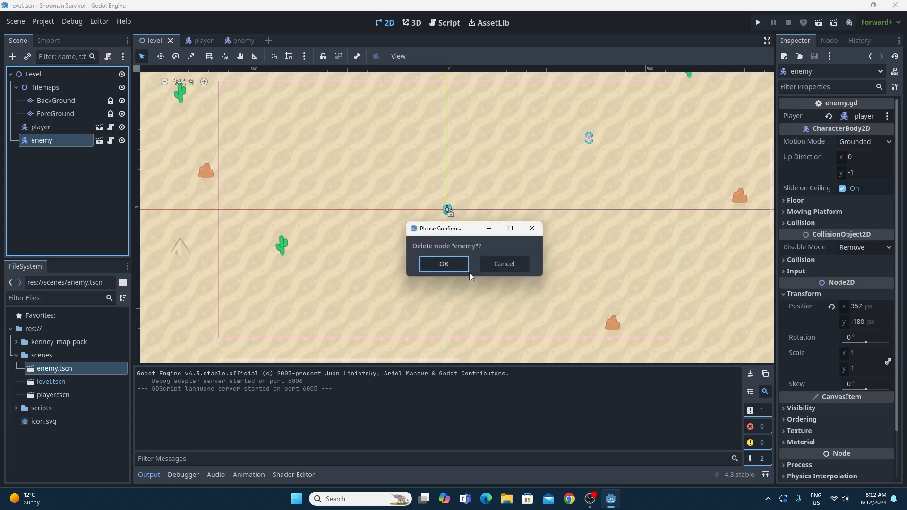
- Confirm deleting the enemy, then start a new 2D scene rooted at enemy_spawner
click(443, 264)
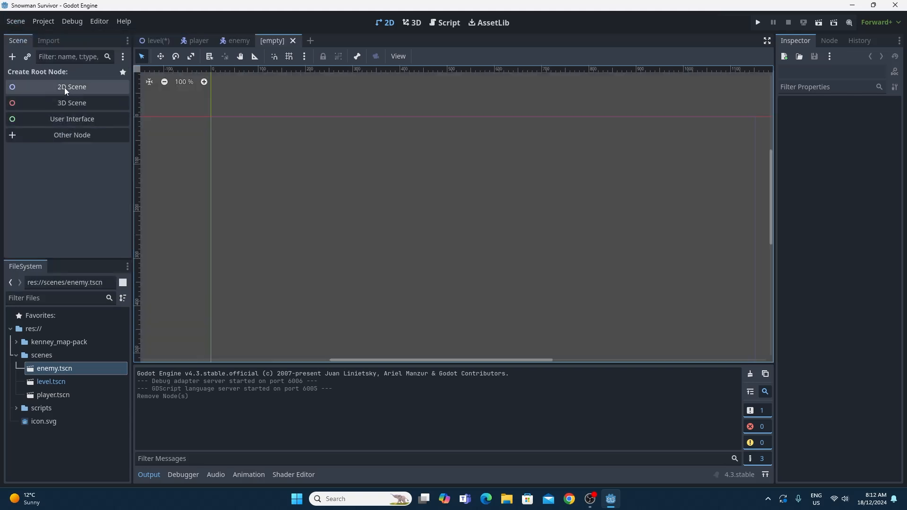
click(72, 87)
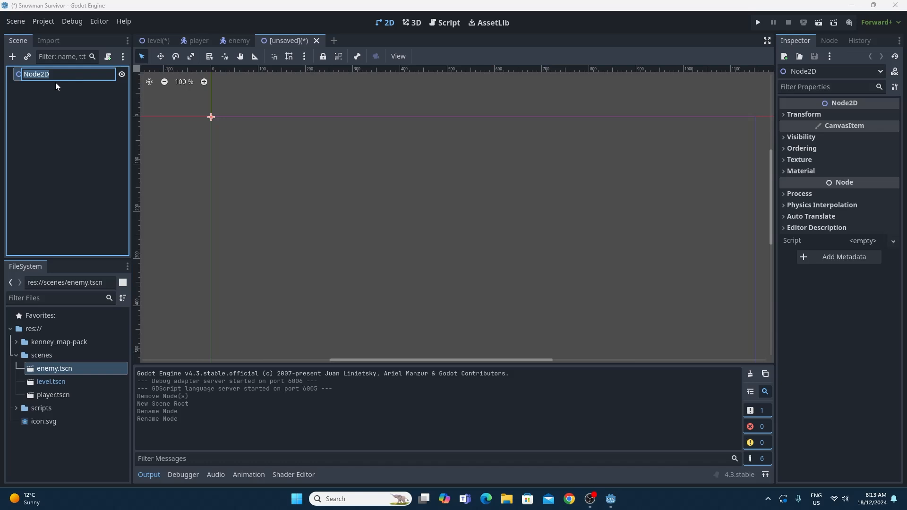
text(enemy_spawner)
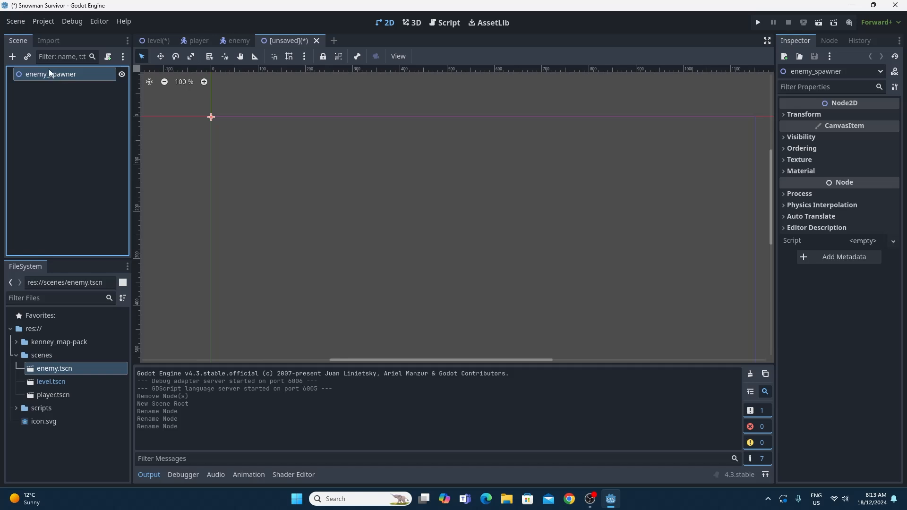
mouse_move(51, 74)
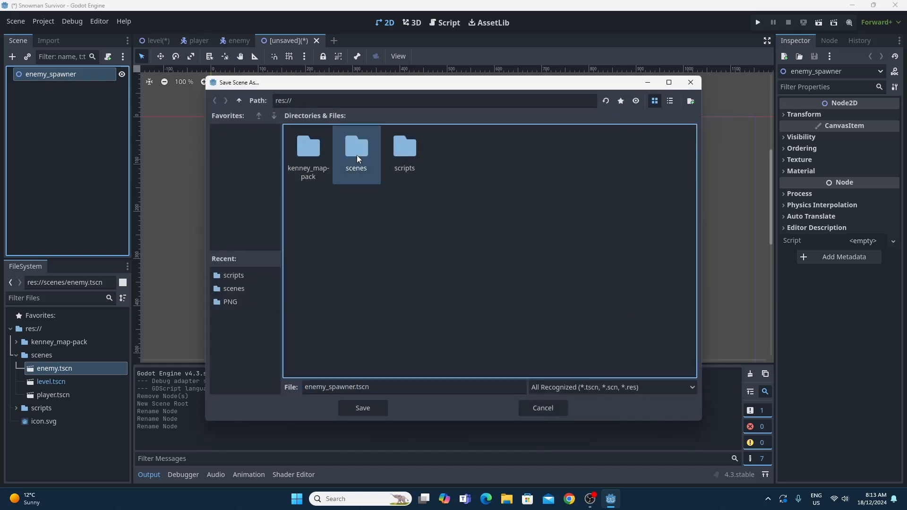
- Save the new scene as enemy_spawner.tscn in the scenes folder
double_click(355, 147)
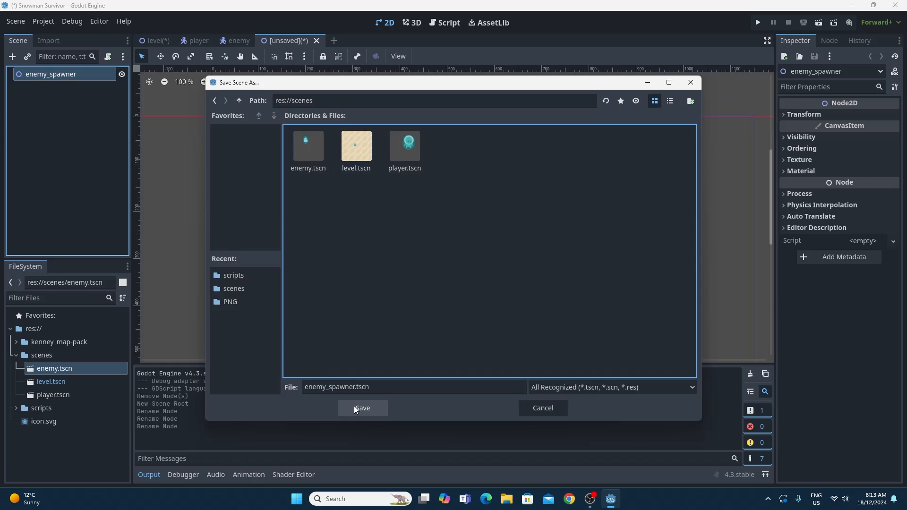
click(361, 408)
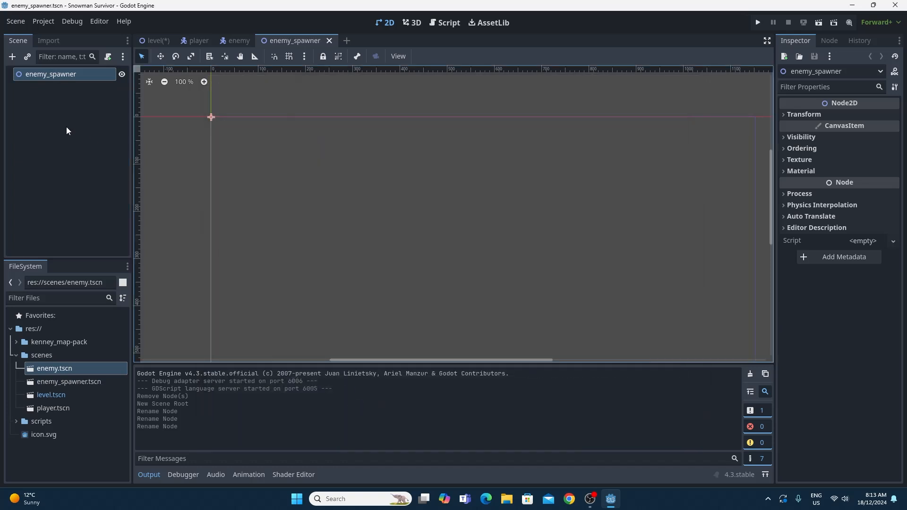
mouse_move(52, 74)
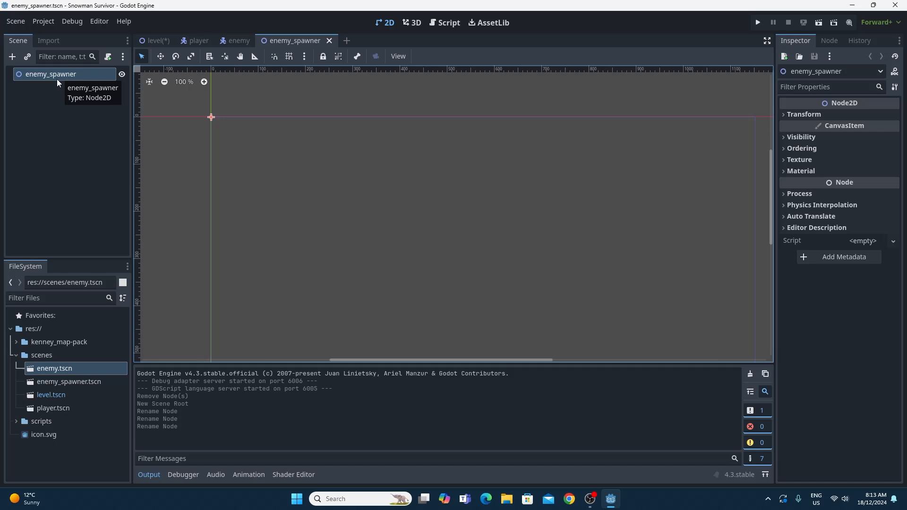
- Add a Timer child under enemy_spawner with Autostart enabled
right_click(50, 74)
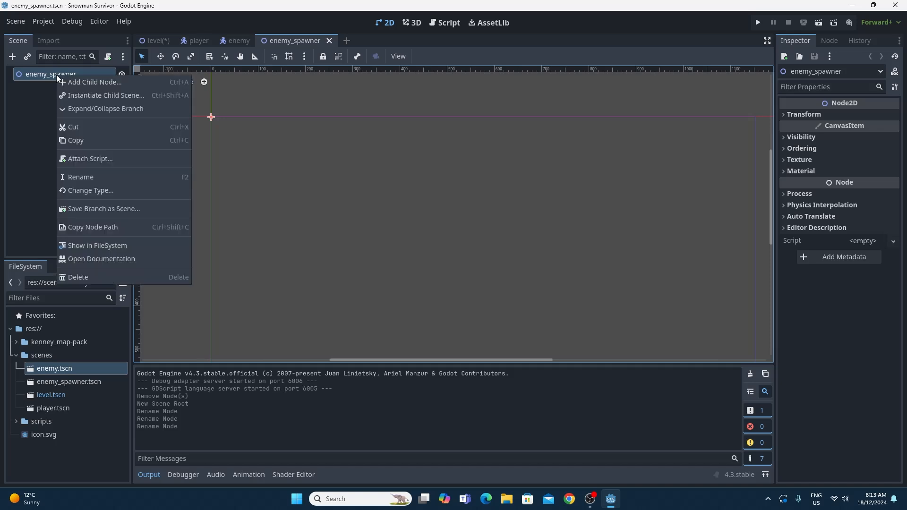
click(94, 82)
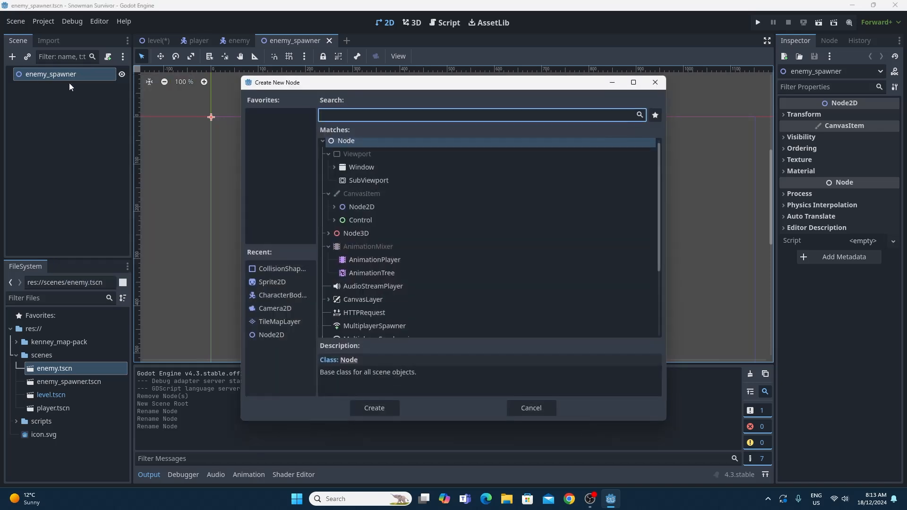
click(374, 408)
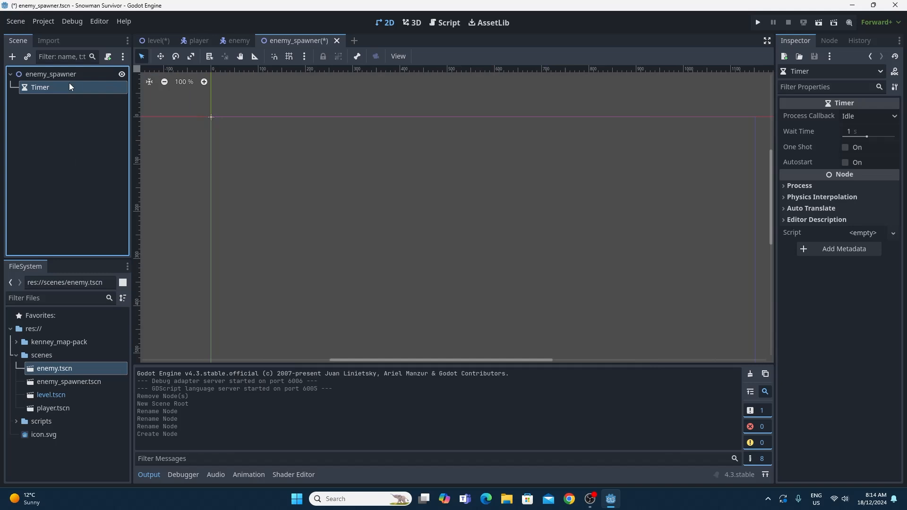
mouse_move(72, 99)
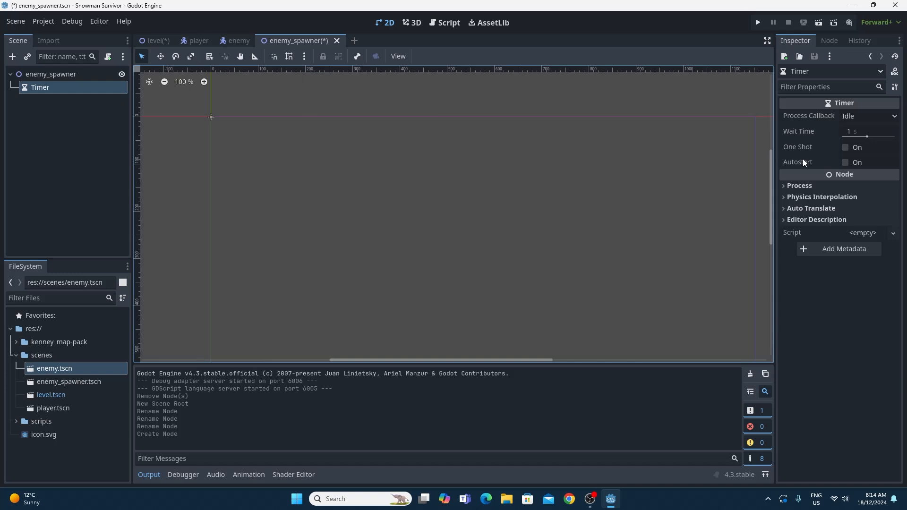
click(846, 162)
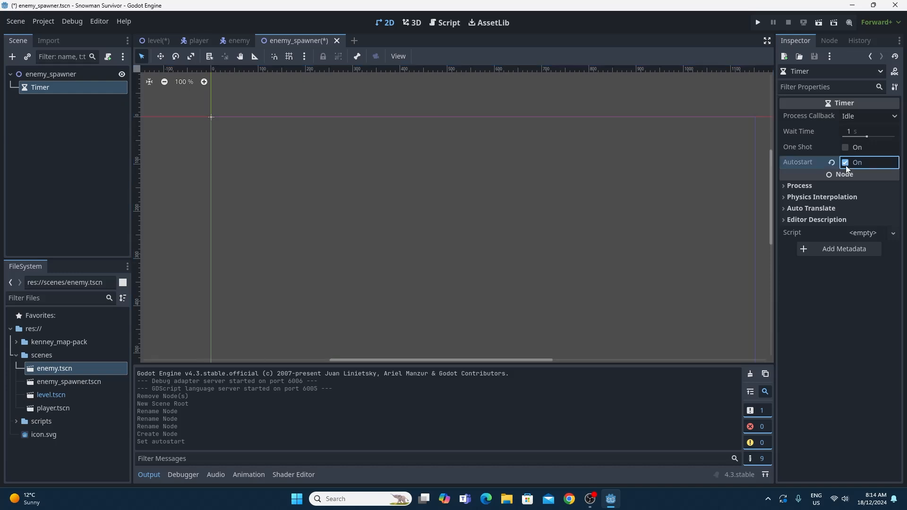
mouse_move(835, 137)
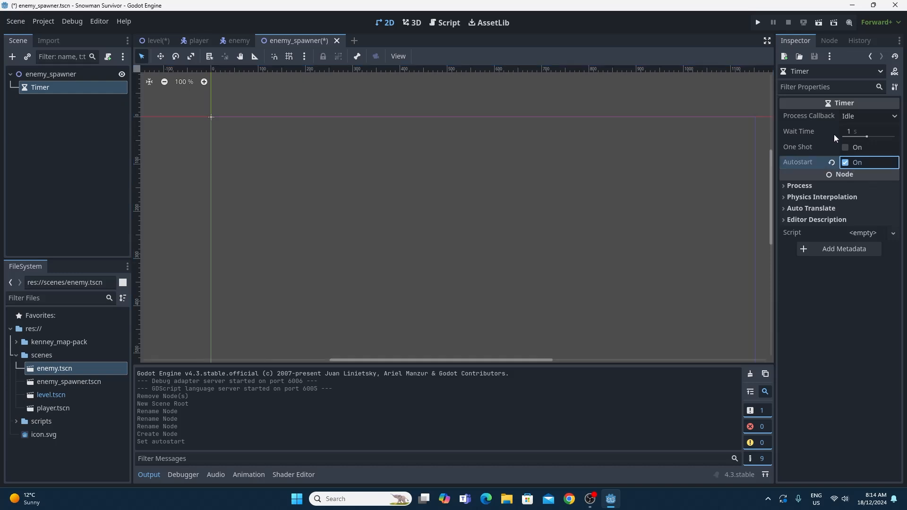
mouse_move(796, 133)
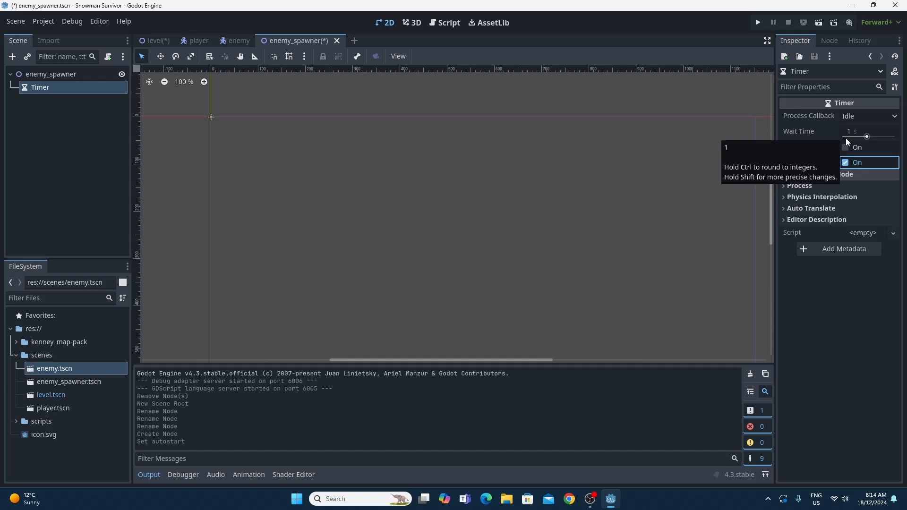
mouse_move(810, 142)
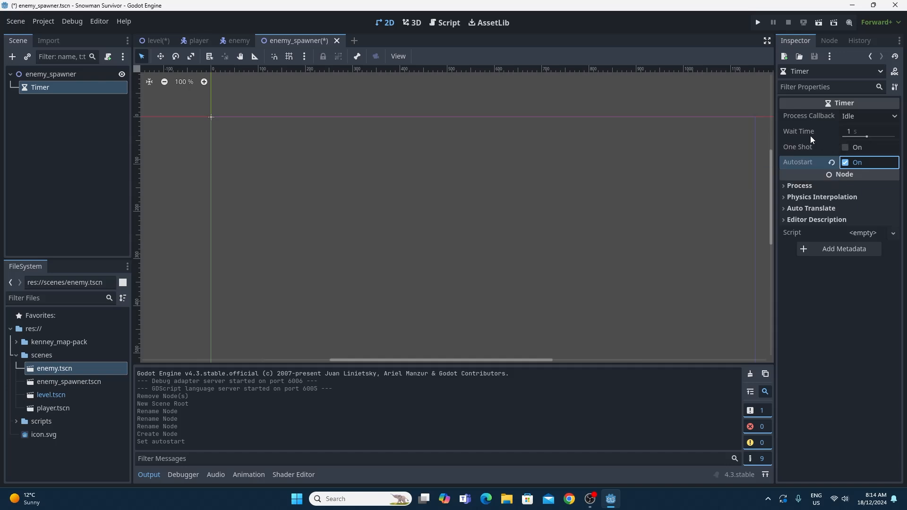
mouse_move(829, 40)
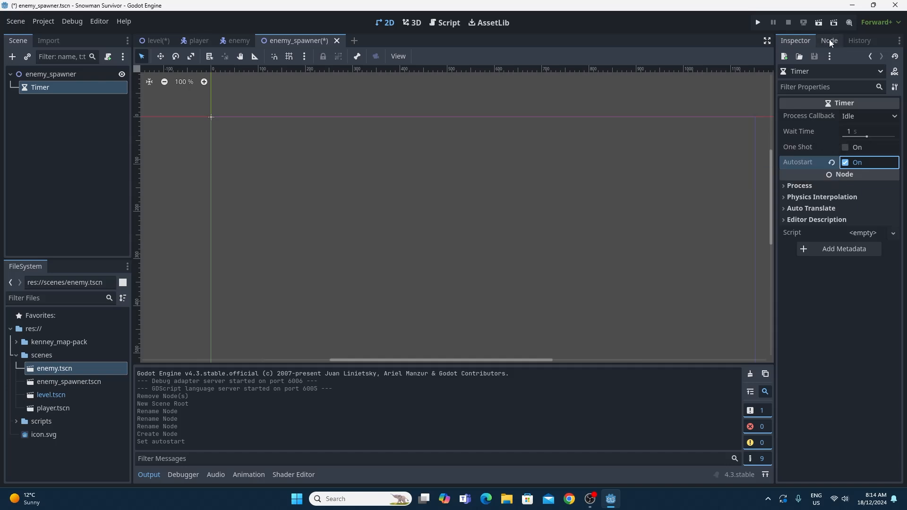
- View the Timer's signals in the Node tab, then select the enemy_spawner root
click(829, 41)
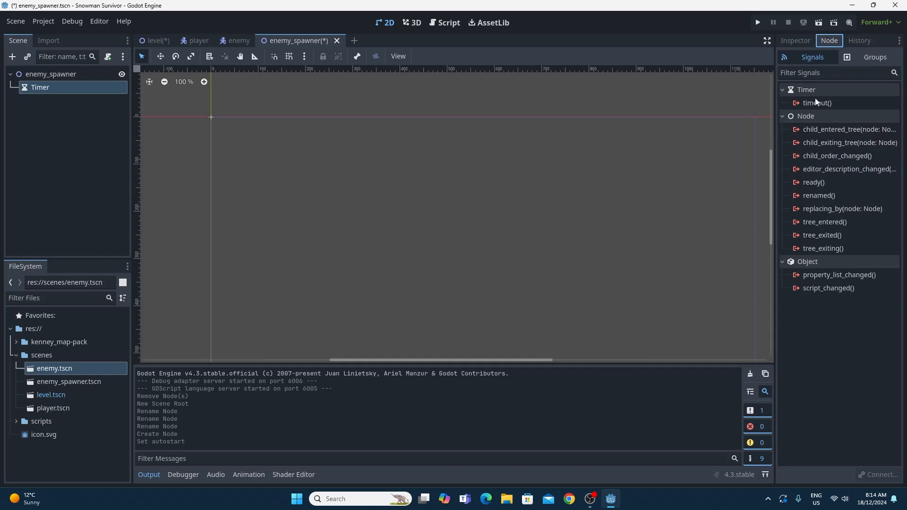
mouse_move(817, 103)
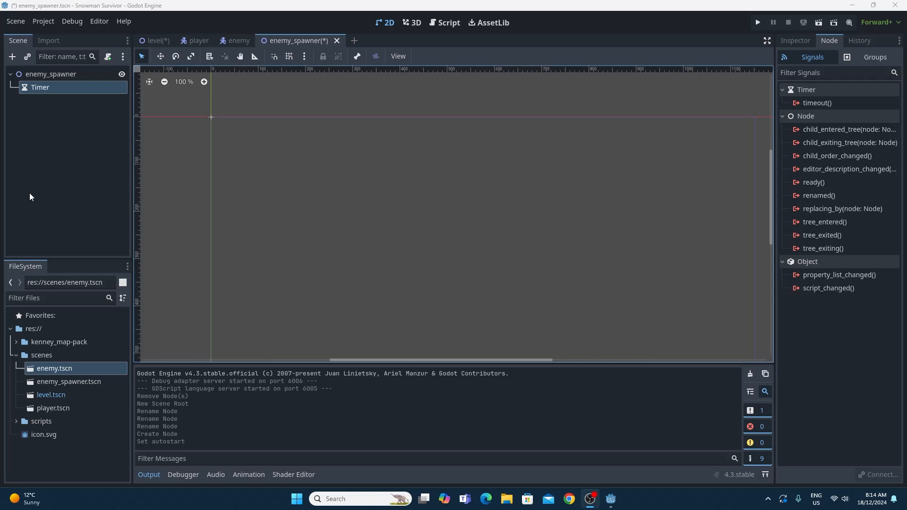
click(51, 74)
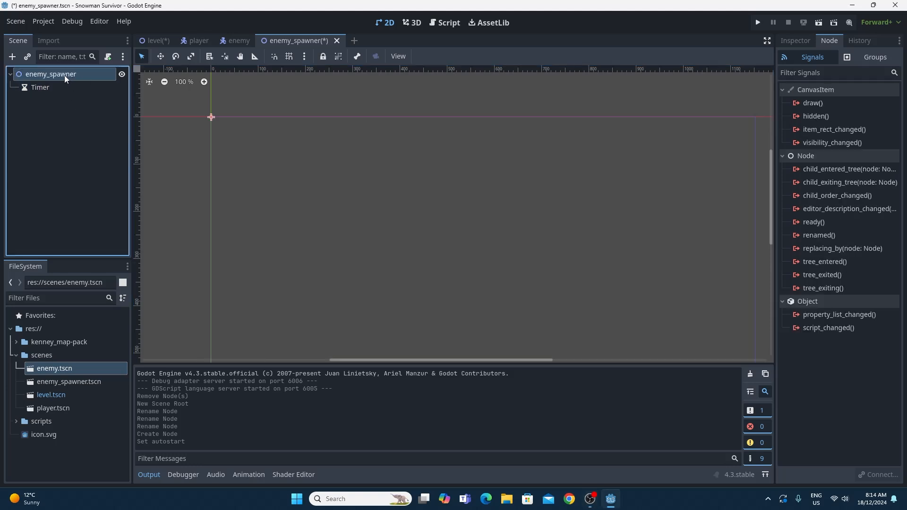
- Attach a new script res://scripts/enemy_spawner.gd to enemy_spawner
click(109, 57)
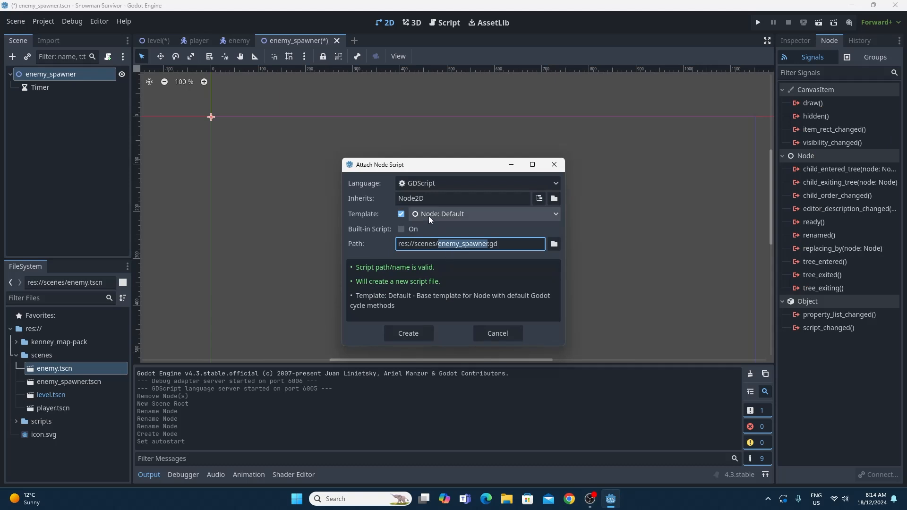
mouse_move(460, 220)
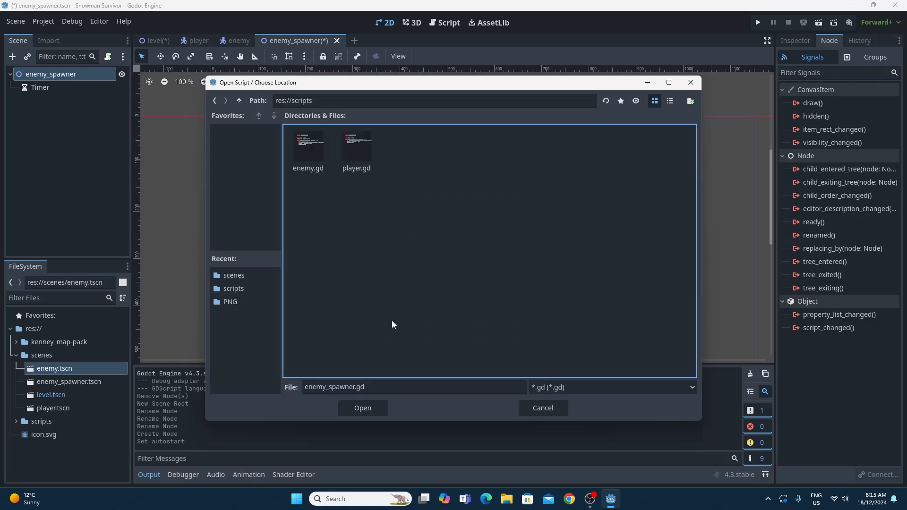
click(363, 408)
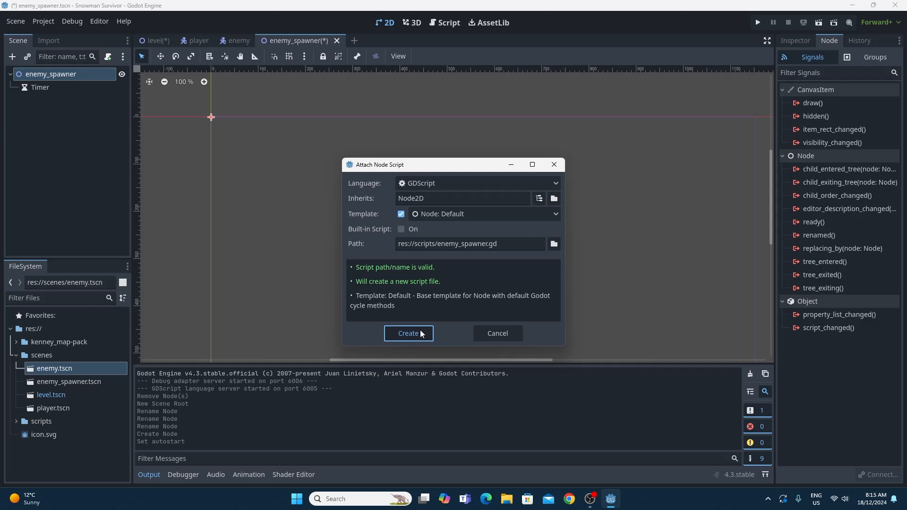
click(408, 333)
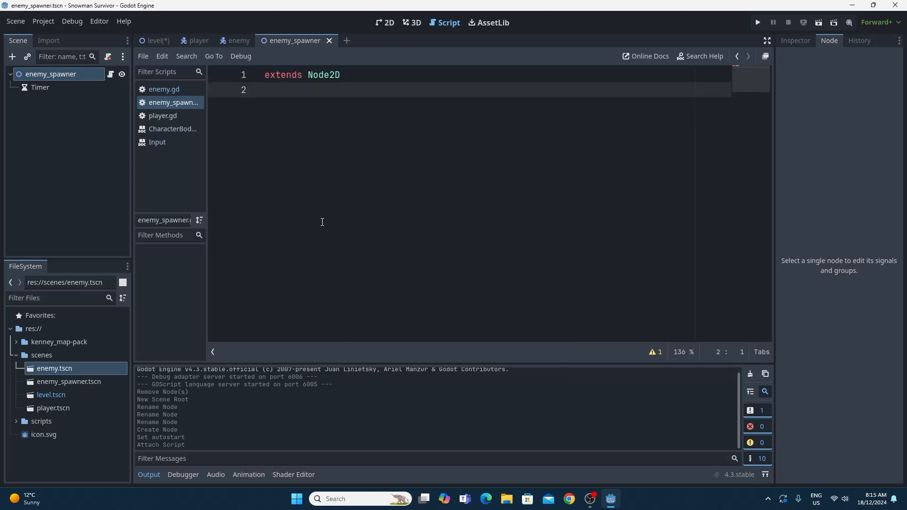
- Add a blank line below extends Node2D and select the Timer to view its signals
key(enter)
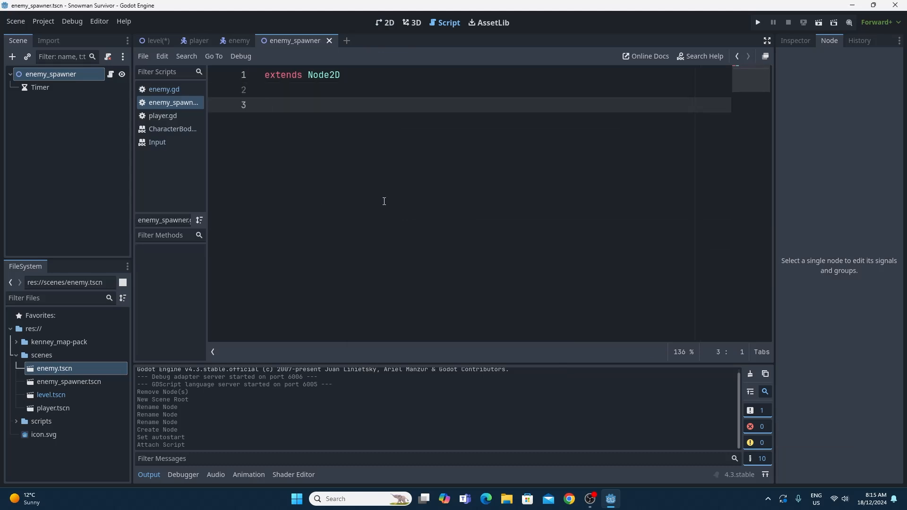
click(40, 87)
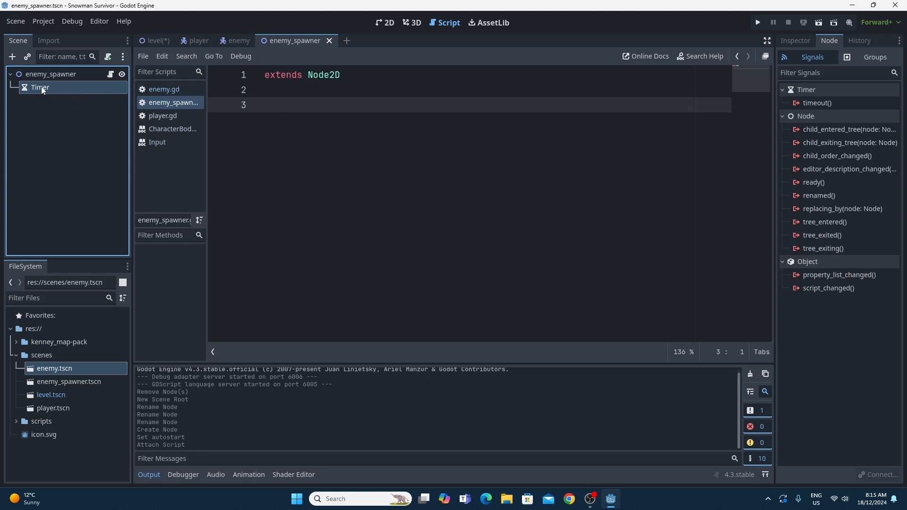
mouse_move(813, 107)
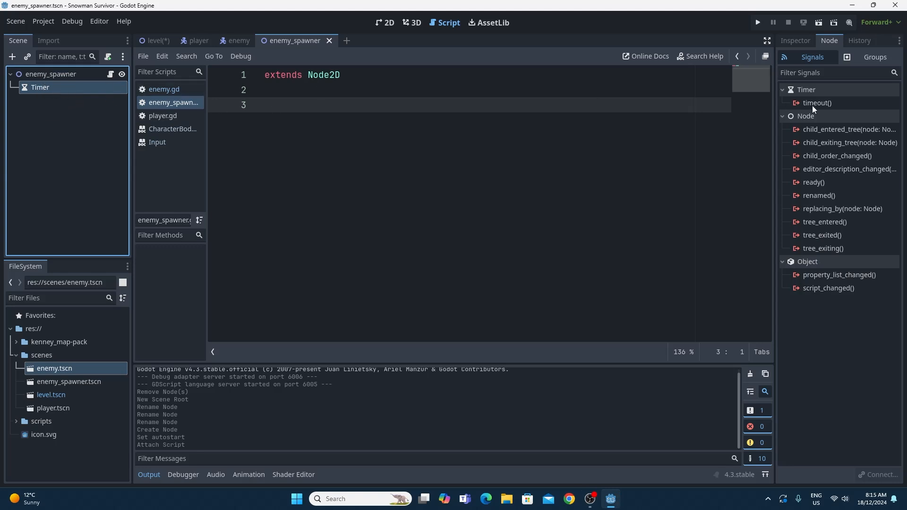
- Connect timeout to _on_timer_timeout, have it print("Timeout"), and save the script
double_click(816, 103)
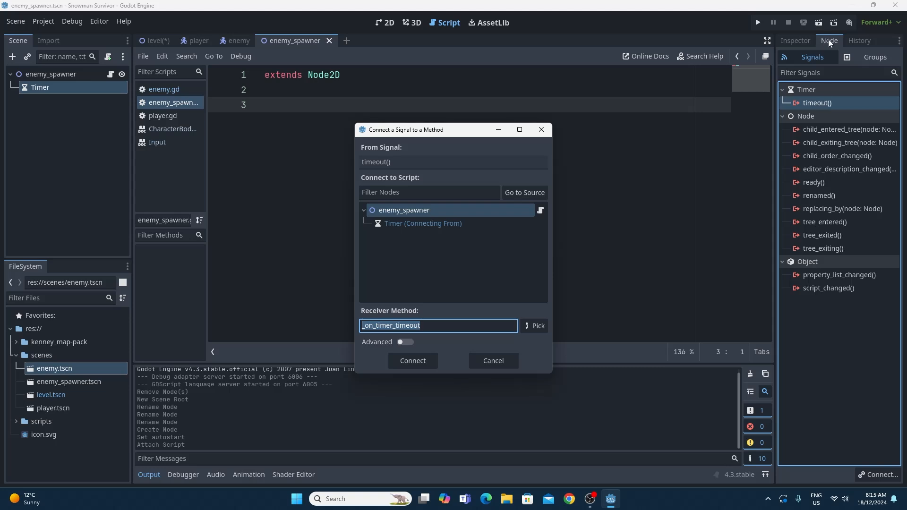
mouse_move(436, 234)
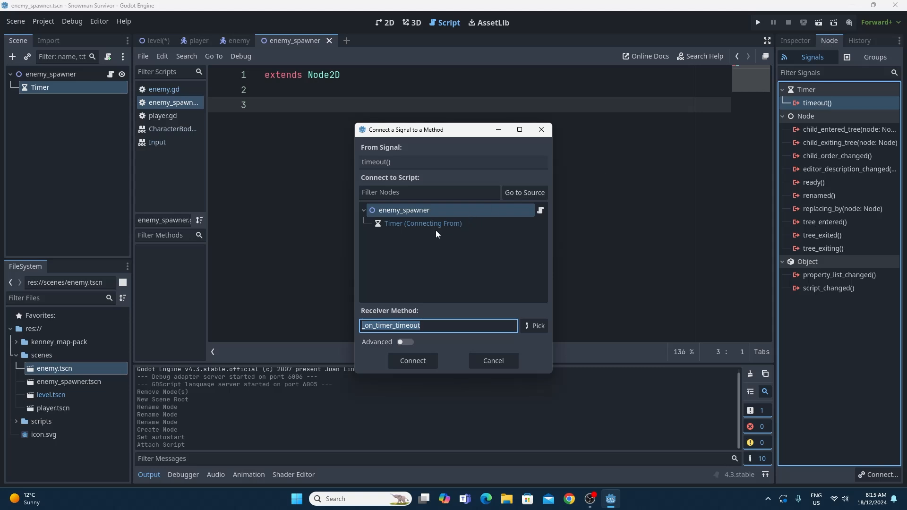
mouse_move(407, 222)
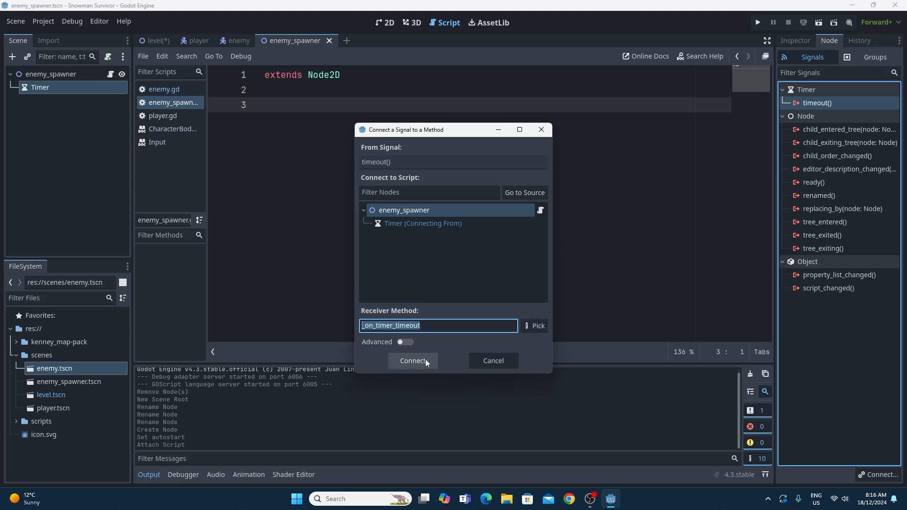
click(413, 361)
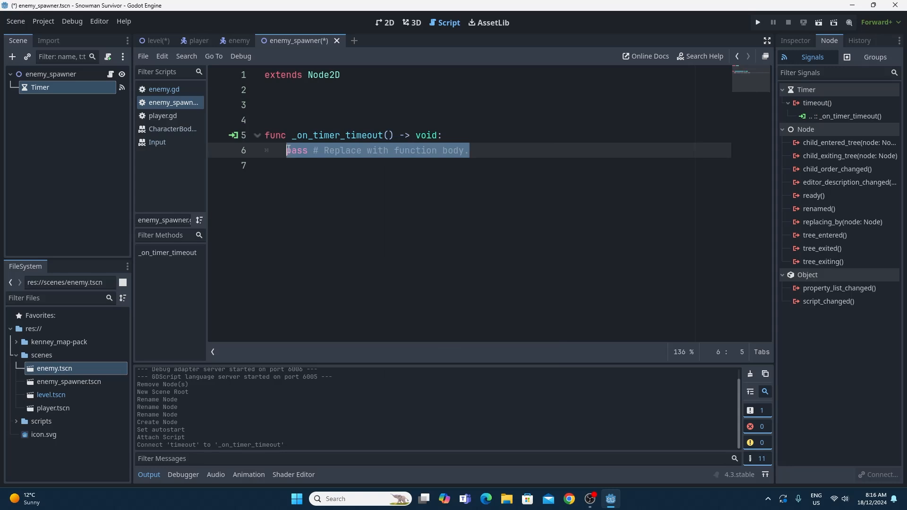
text(print(")
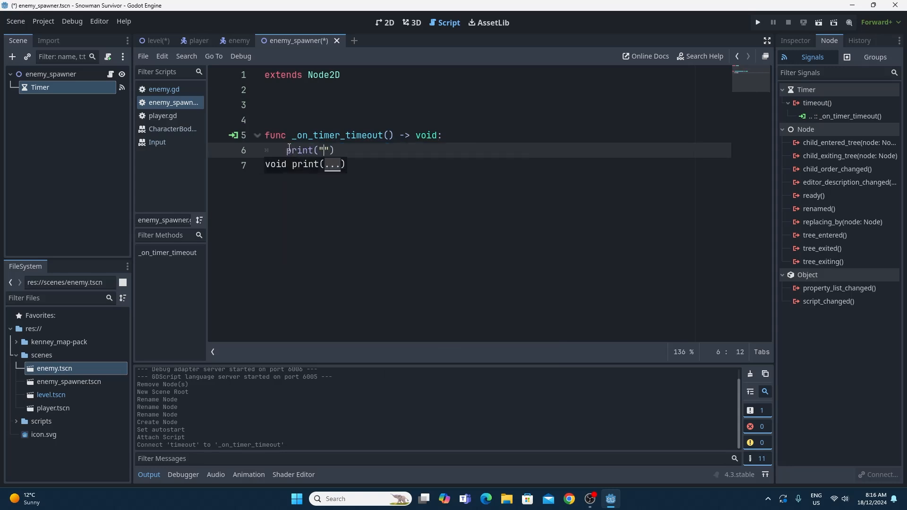
text(Timeout)
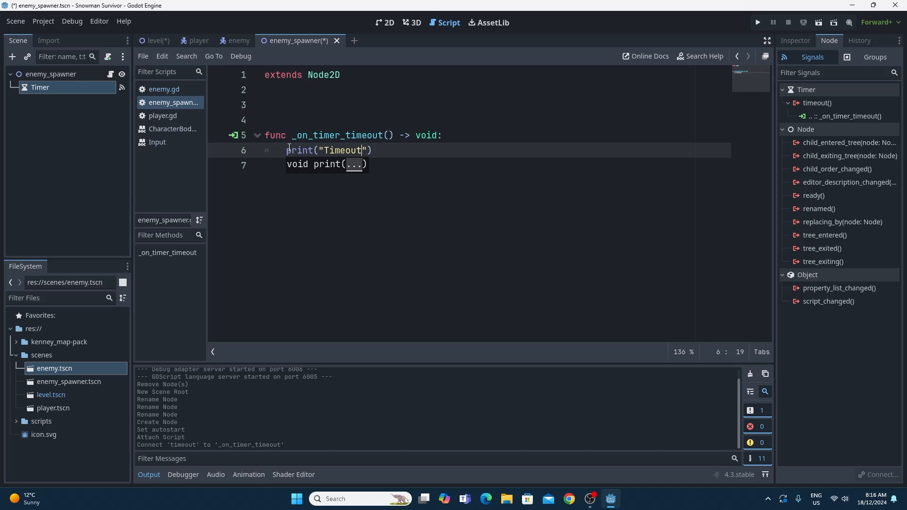
key(ctrl+s)
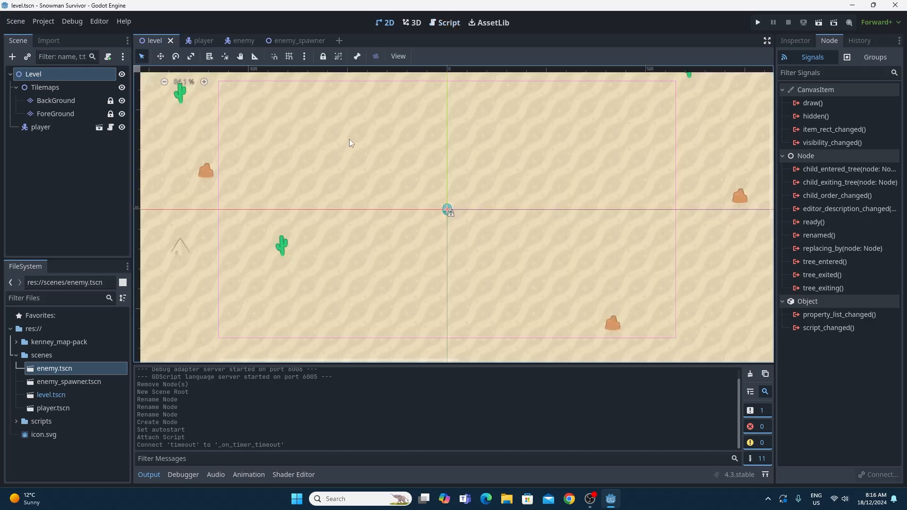
mouse_move(65, 383)
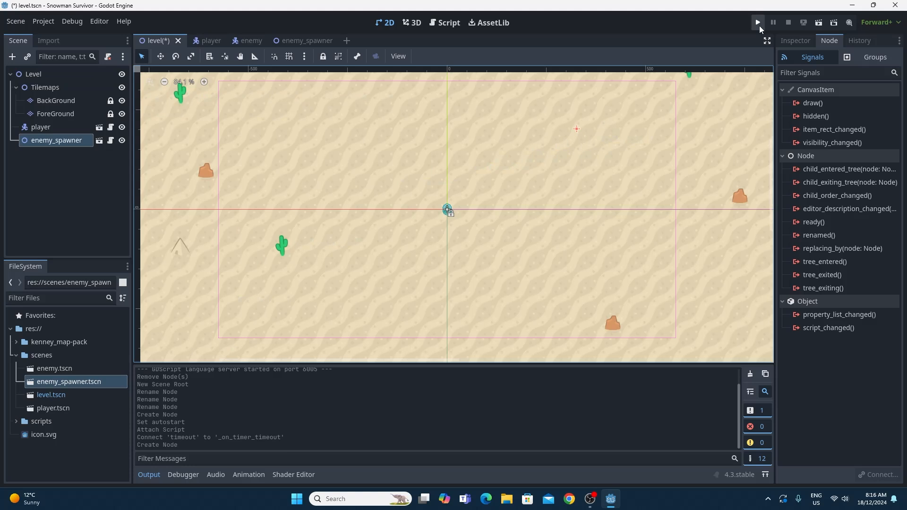
- Run the project with the spawner in the level to see "Timeout" printed
click(757, 23)
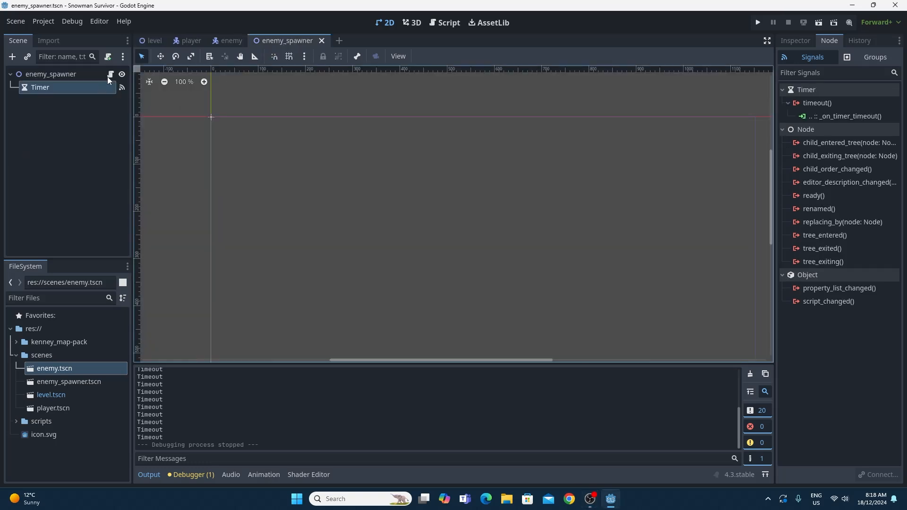
click(445, 22)
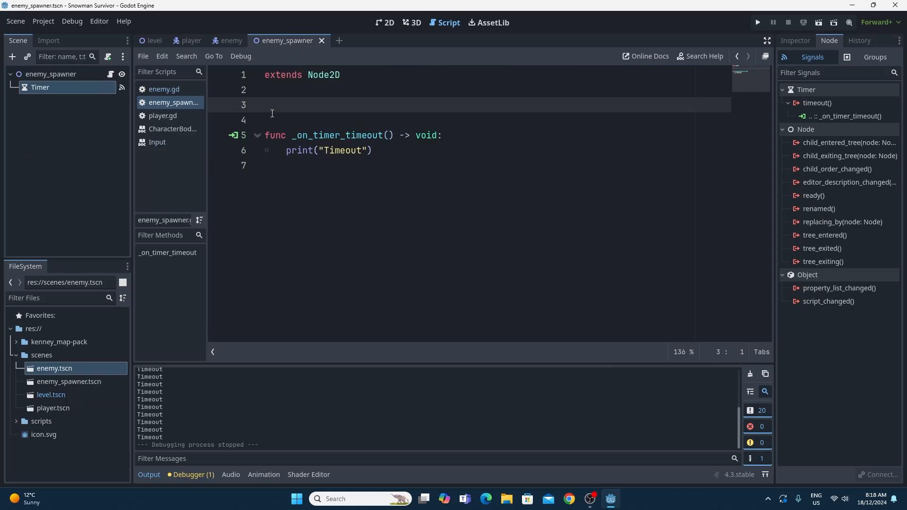
text(@export)
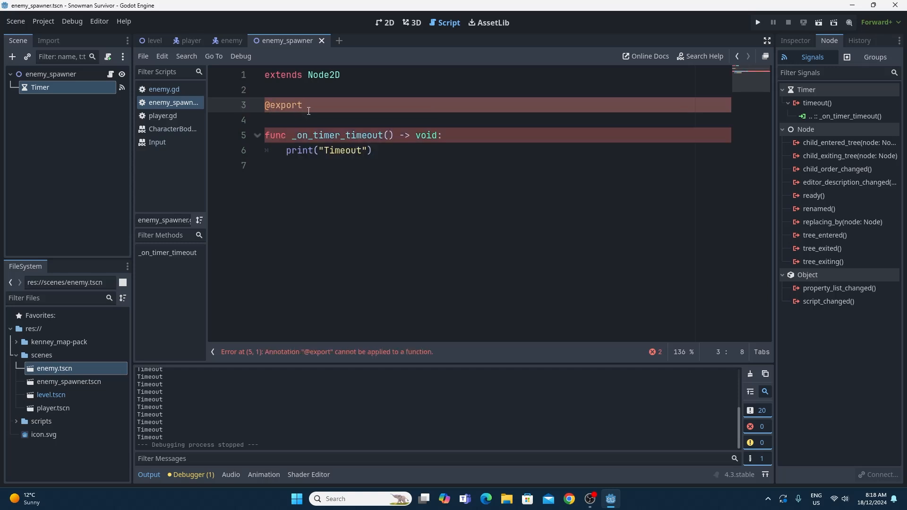
mouse_move(368, 120)
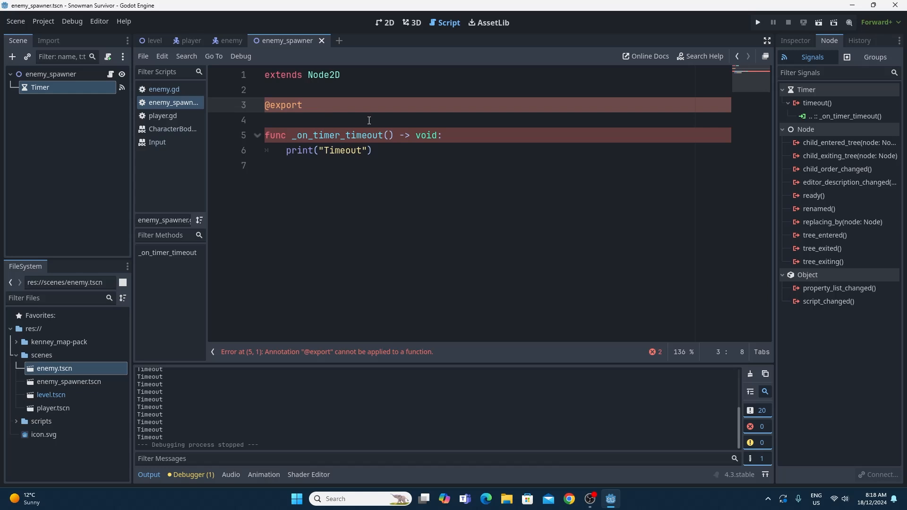
mouse_move(348, 118)
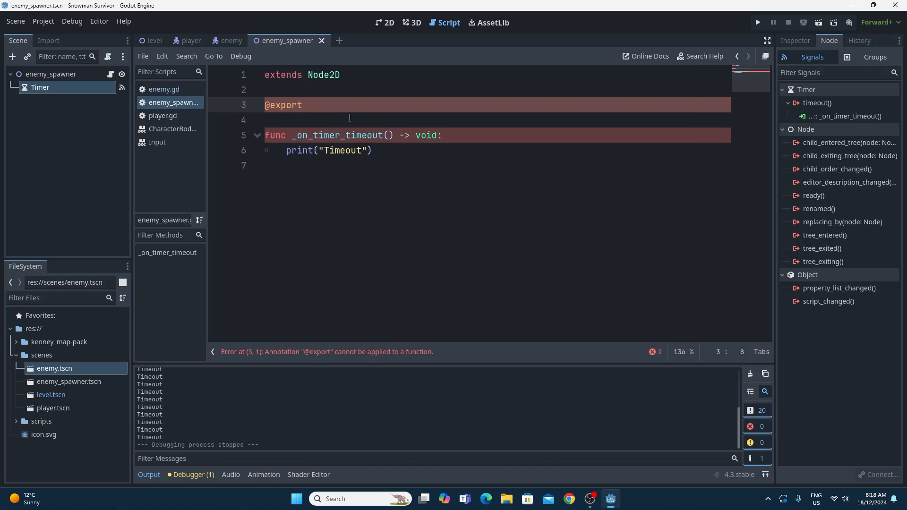
mouse_move(365, 114)
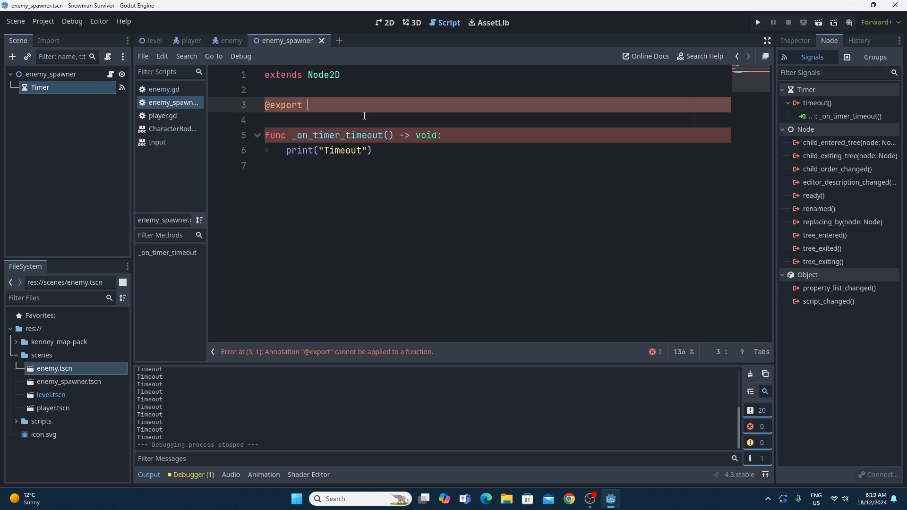
text(var)
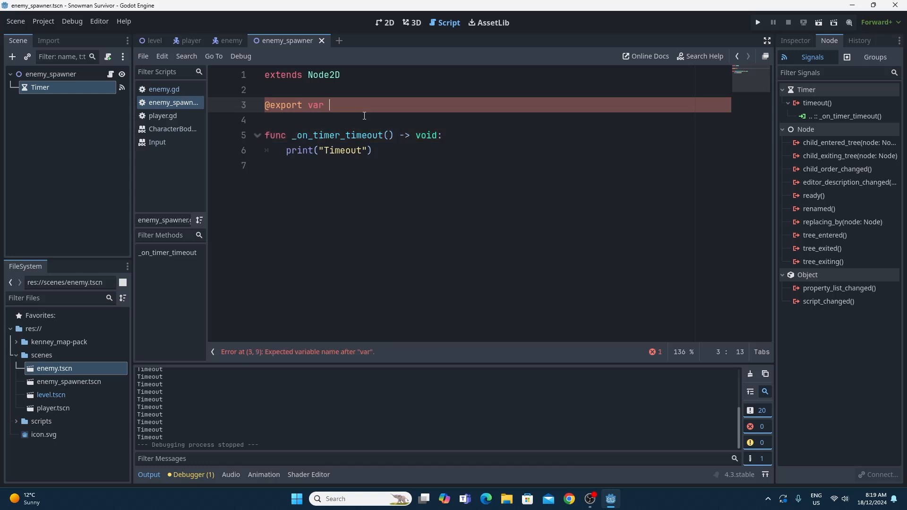
text(enem)
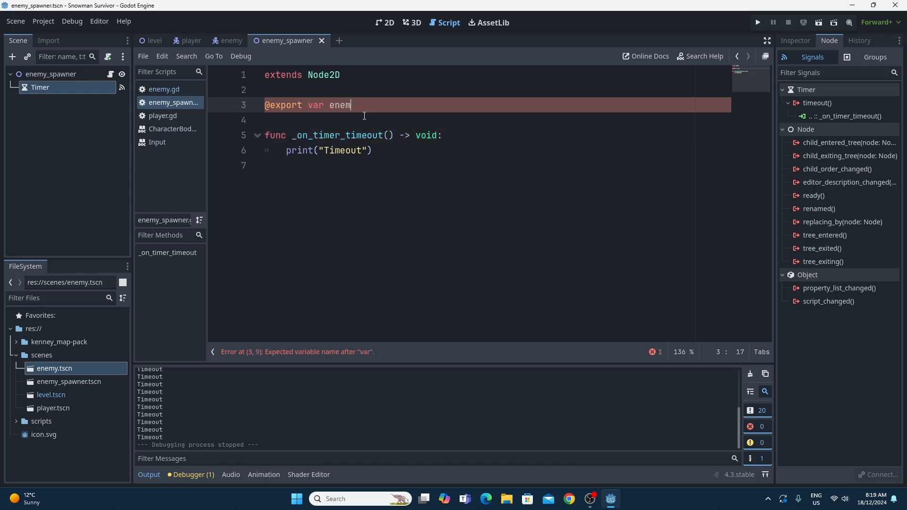
text(y_prefab)
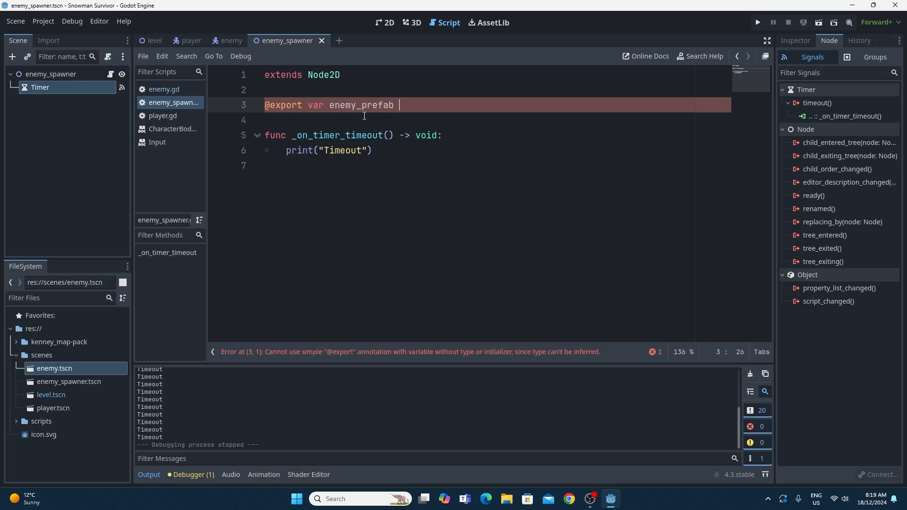
text(: Packed)
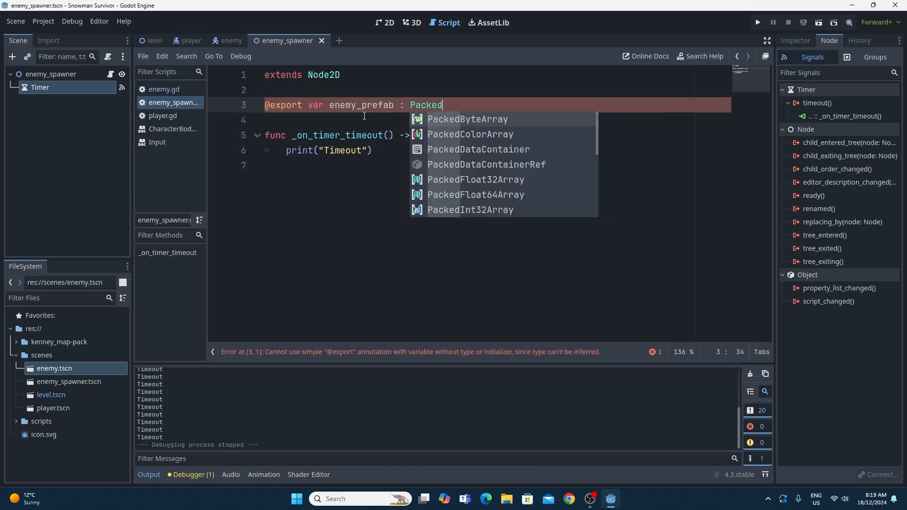
text(Scene)
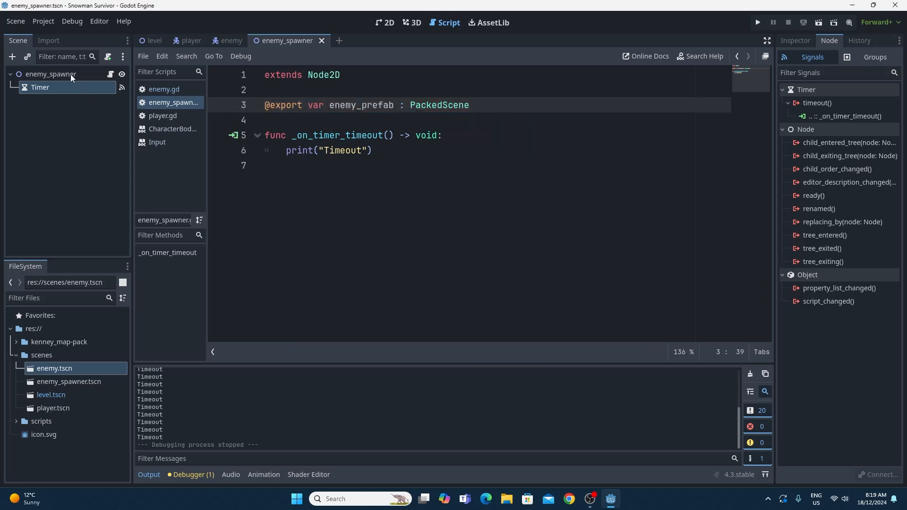
- Assign the enemy.tscn scene to the enemy_spawner's Enemy Prefab property
click(51, 75)
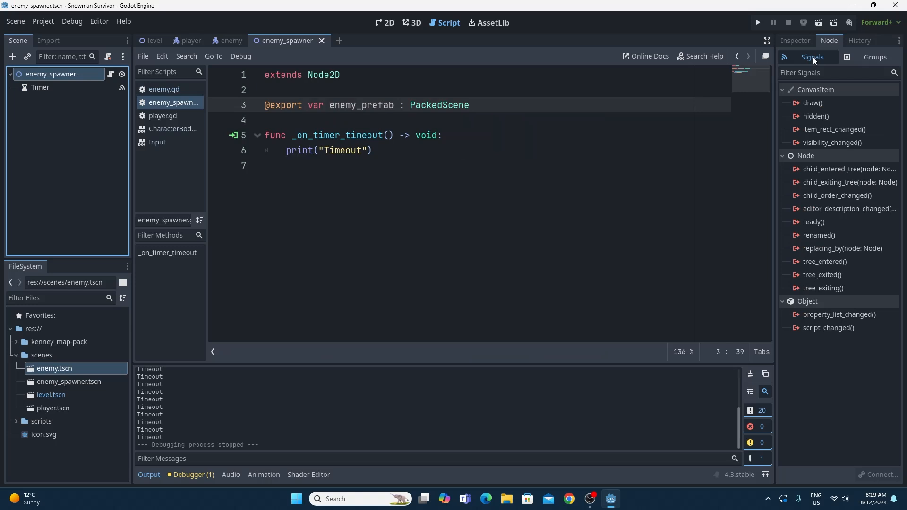
click(795, 40)
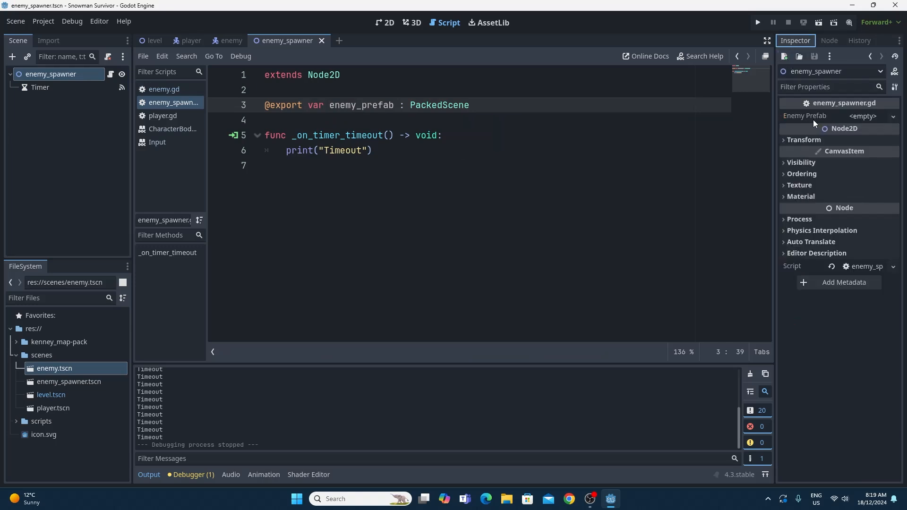
mouse_move(805, 116)
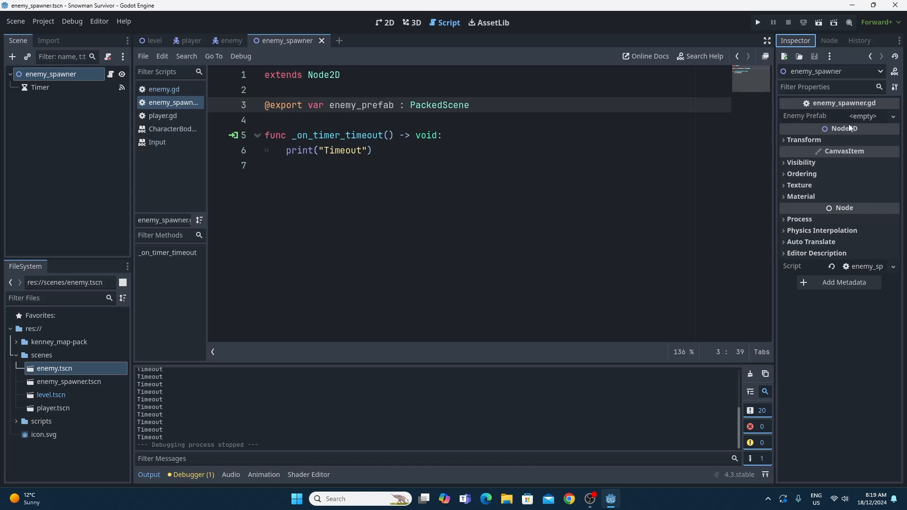
click(893, 116)
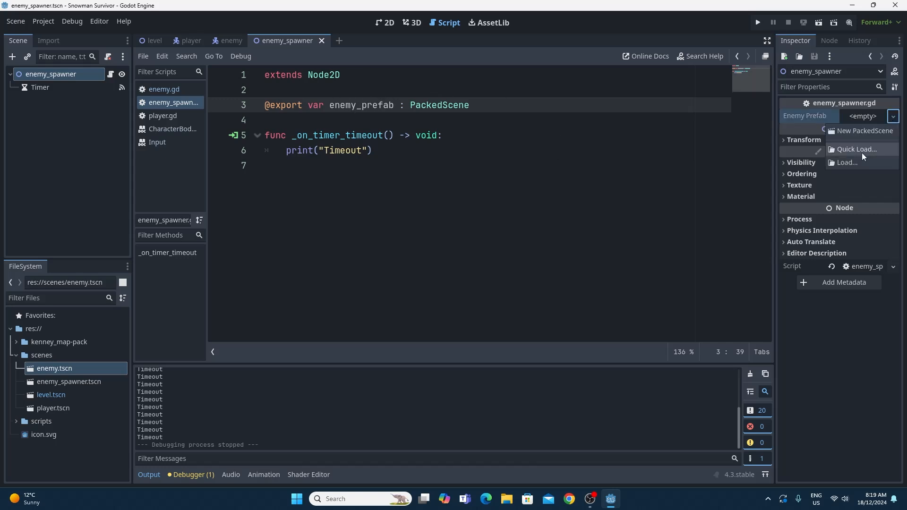
click(846, 162)
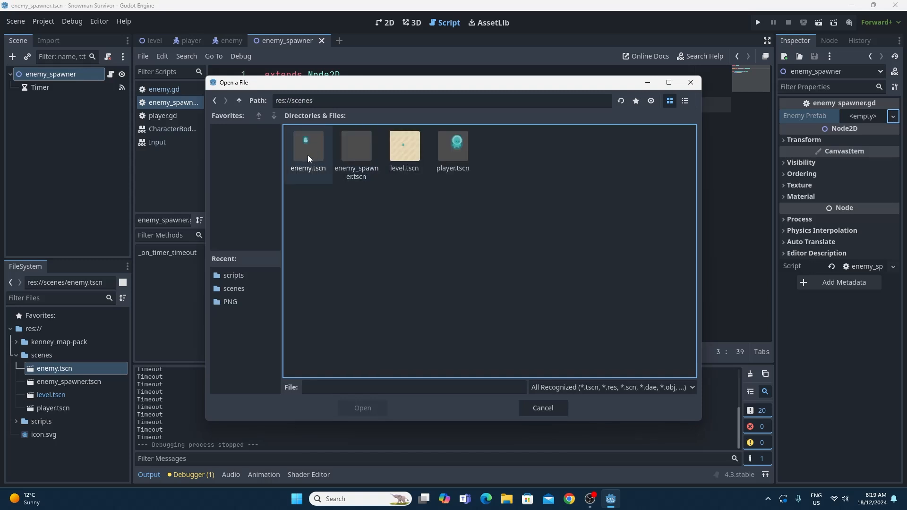
double_click(307, 147)
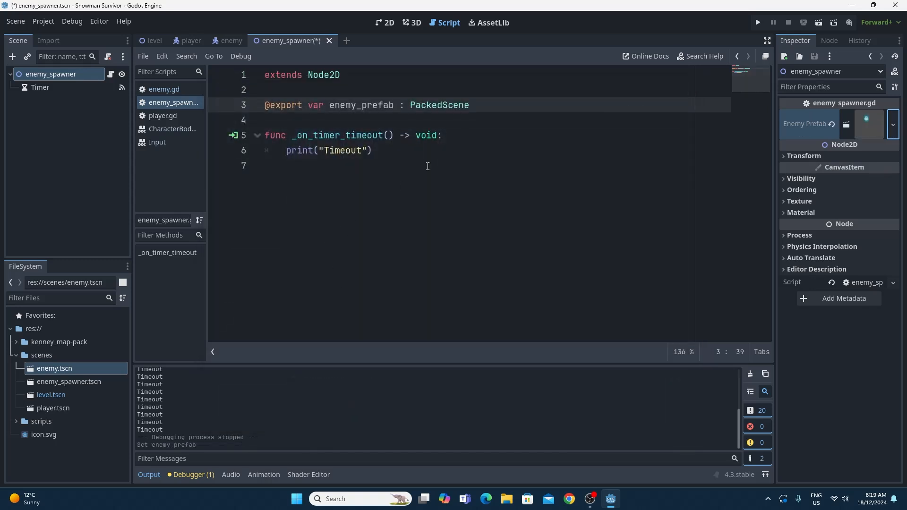
mouse_move(868, 124)
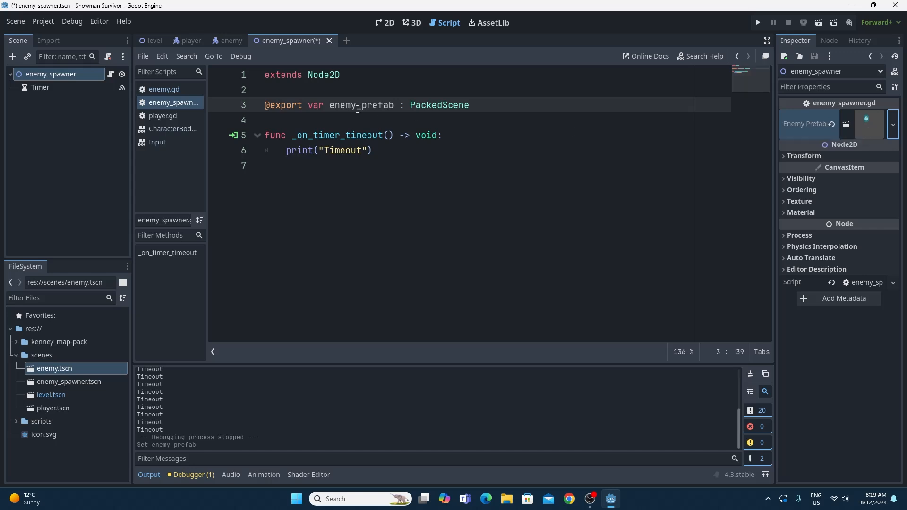
- Save, then replace print("Timeout") with '#spawn', 'var enemy = enemy_prefab.instantiate()' and add_child(enemy)
key(ctrl+s)
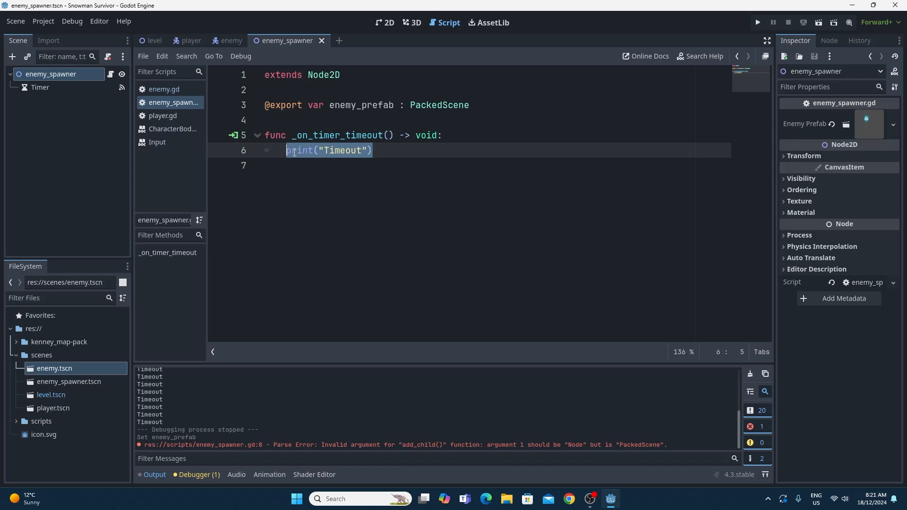
text(#)
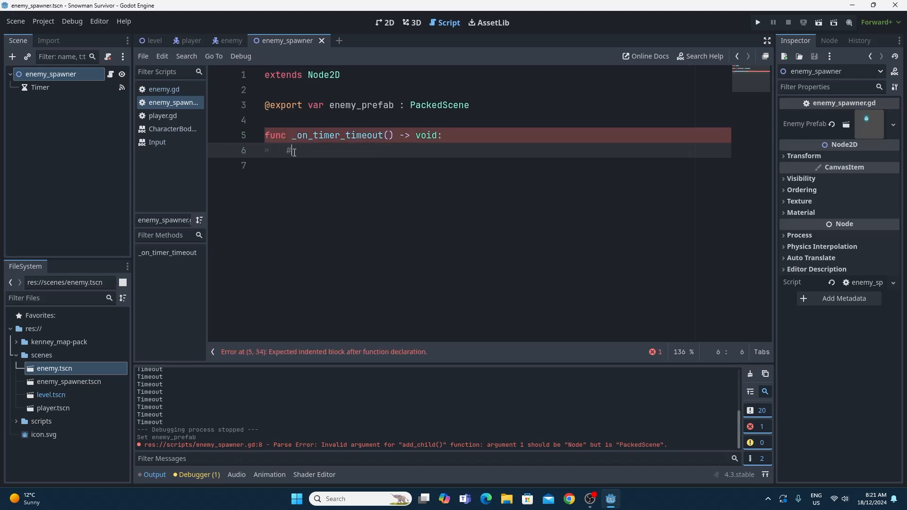
text(spawn a enemy)
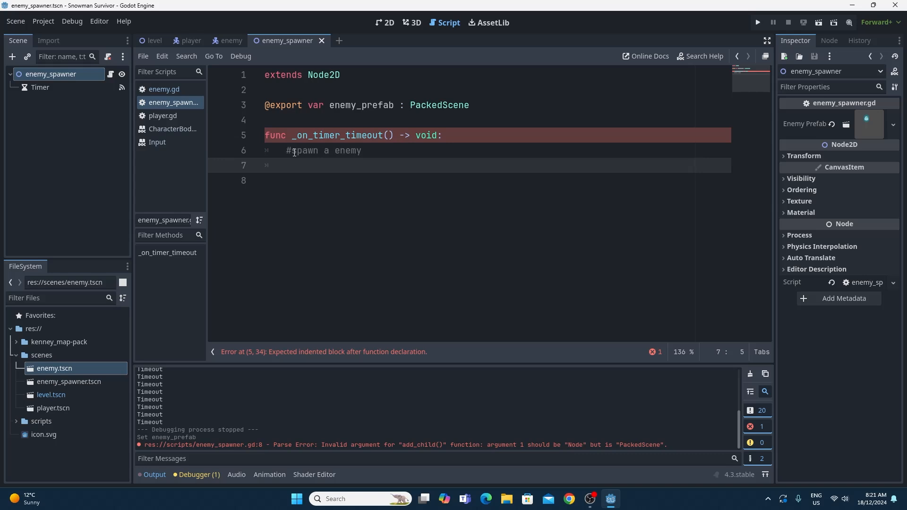
text(var enem)
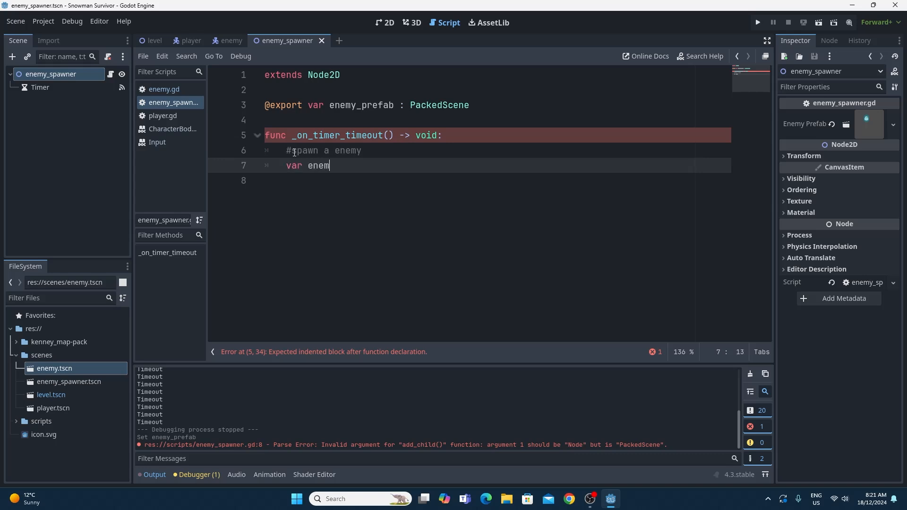
text(= enemy_prefab)
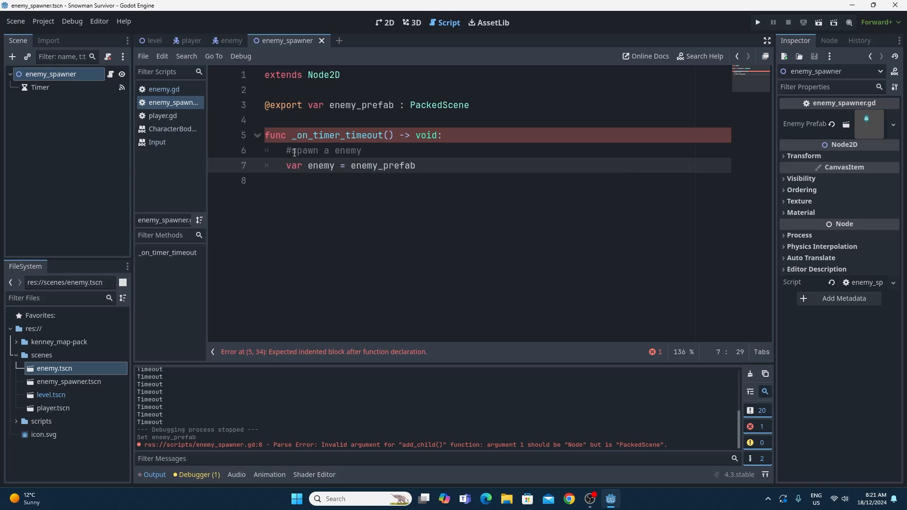
text(.instantiate())
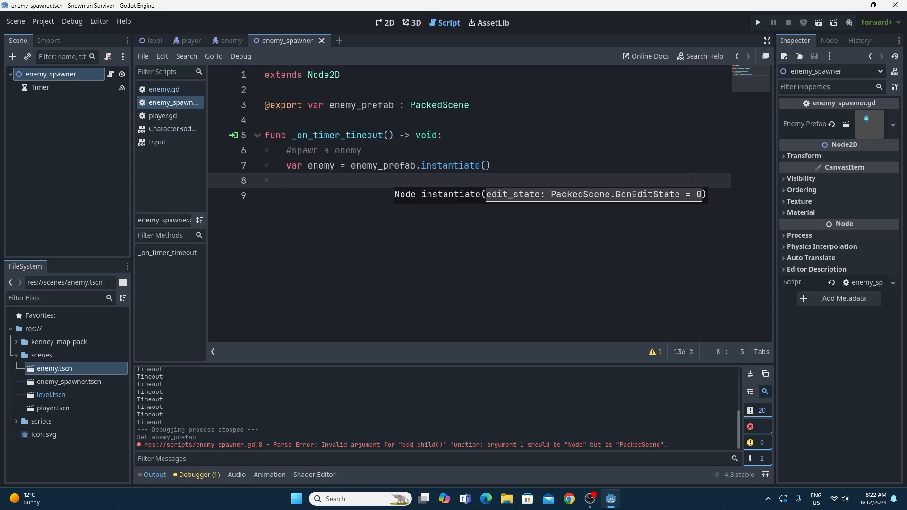
mouse_move(324, 174)
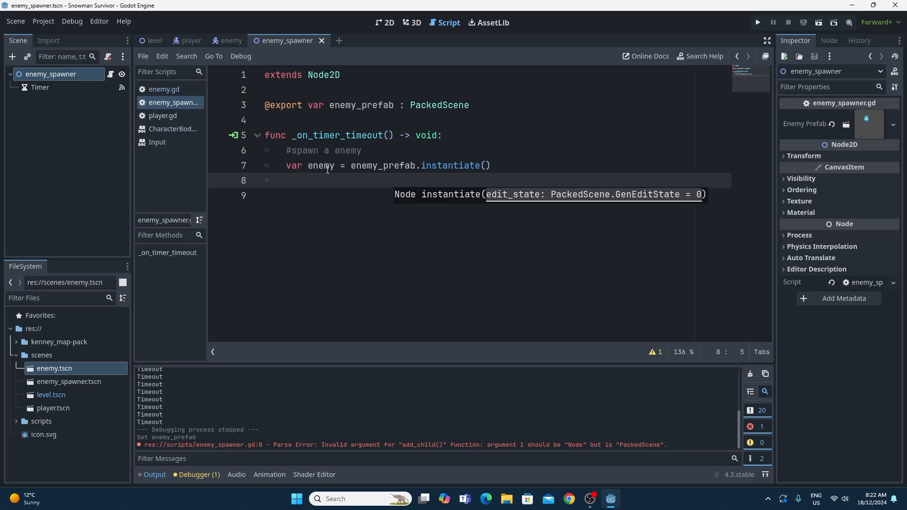
text(add_child(enemy)
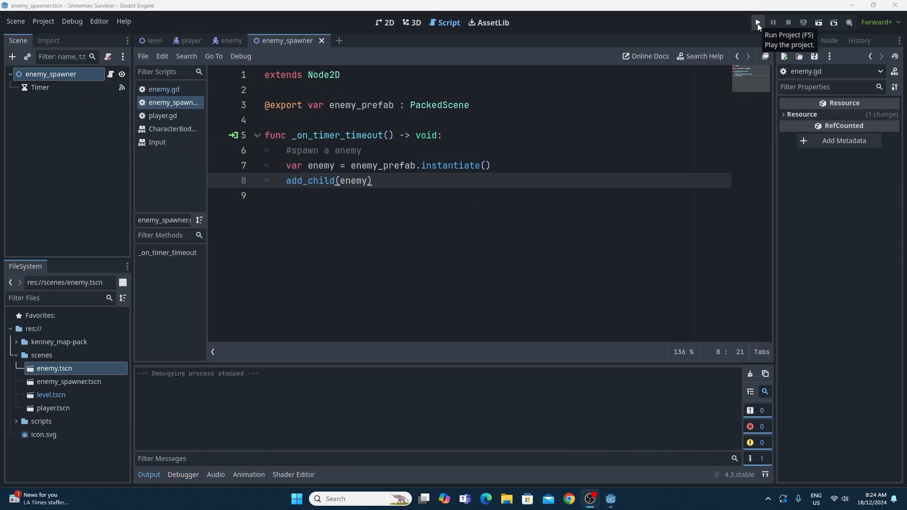
- Test-run the game, stop it after the nil player error, and comment out enemy.gd's movement lines
click(757, 22)
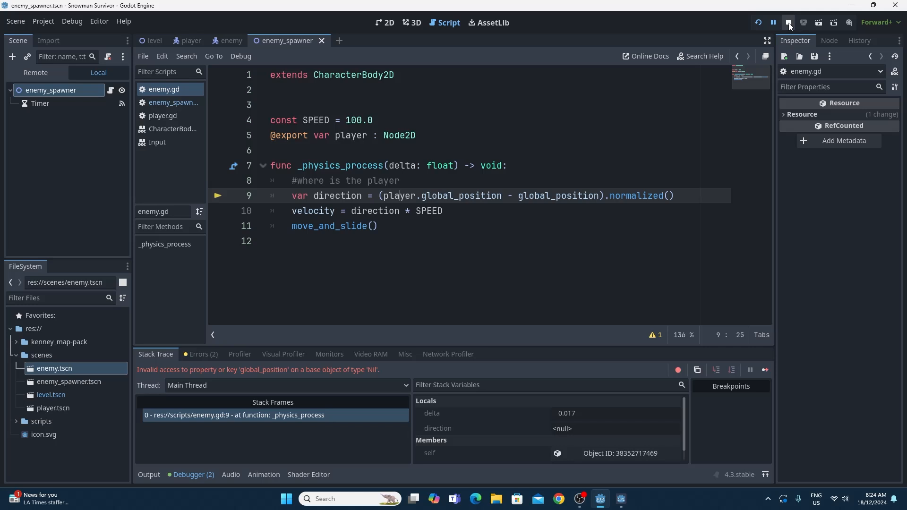
click(787, 22)
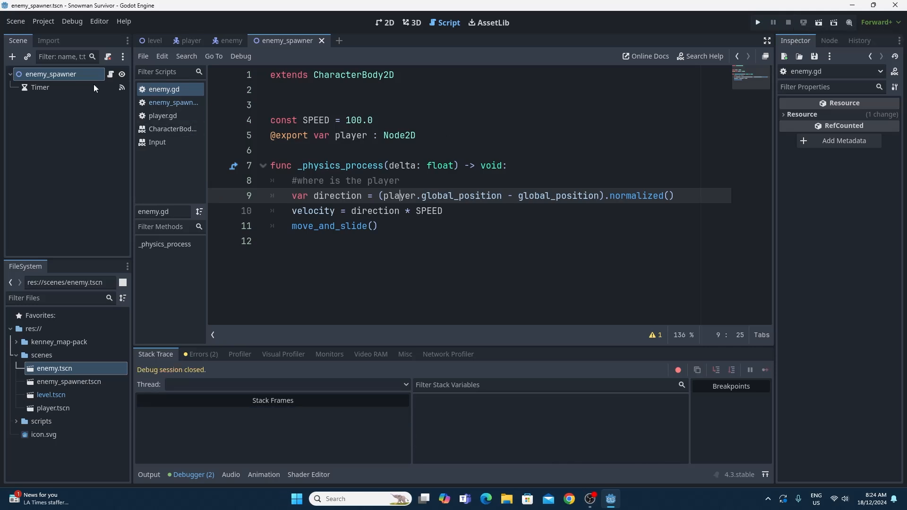
mouse_move(435, 204)
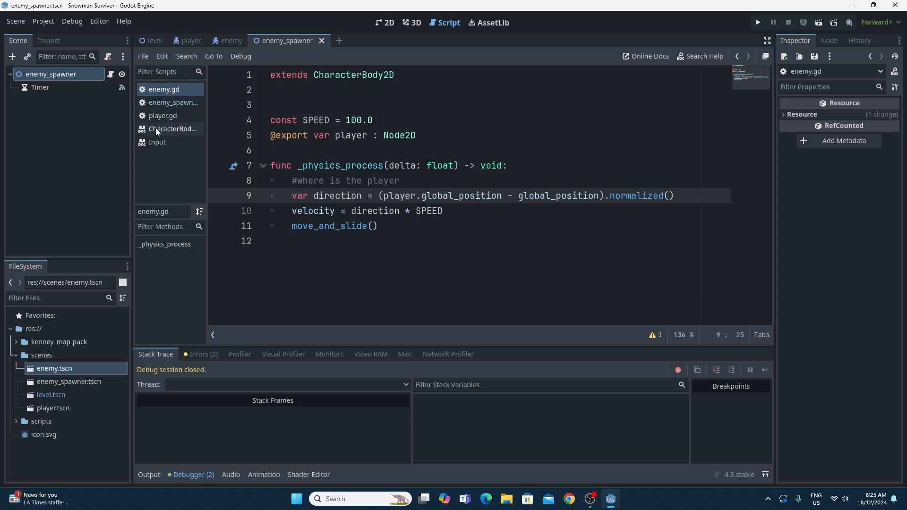
mouse_move(164, 89)
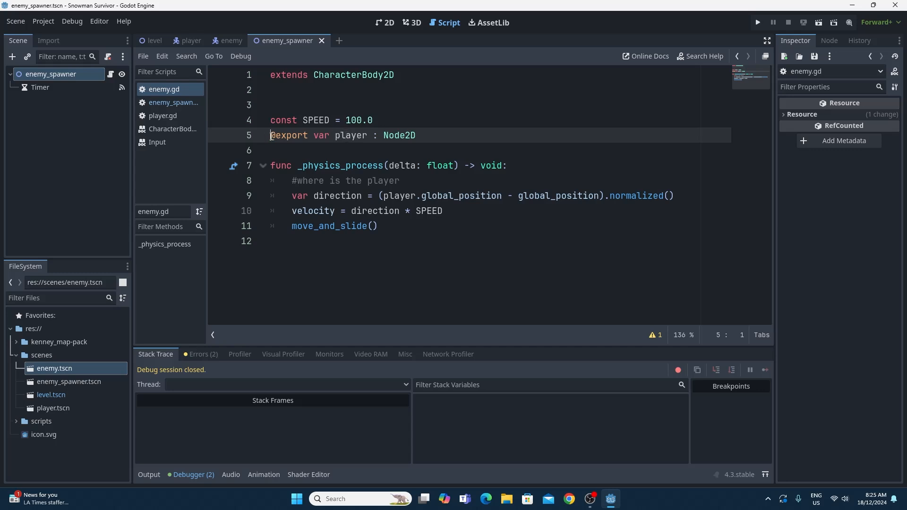
mouse_move(301, 149)
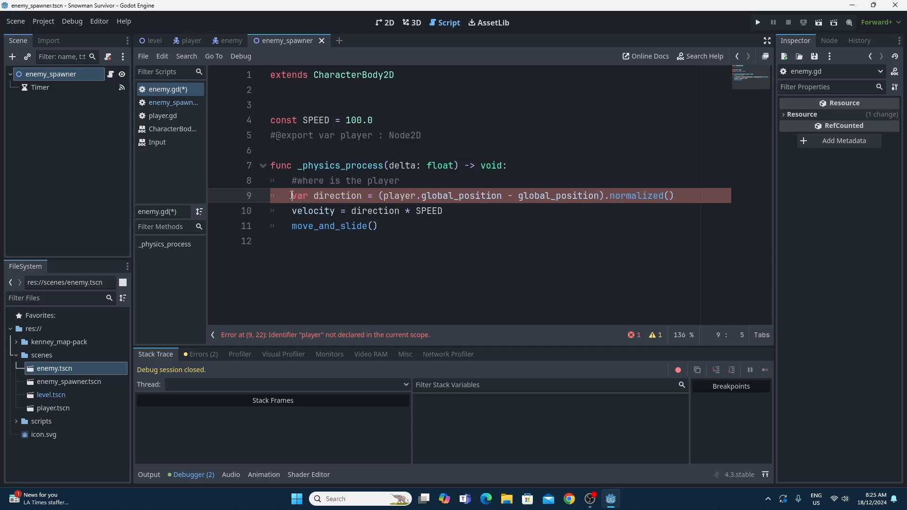
drag(292, 195, 443, 210)
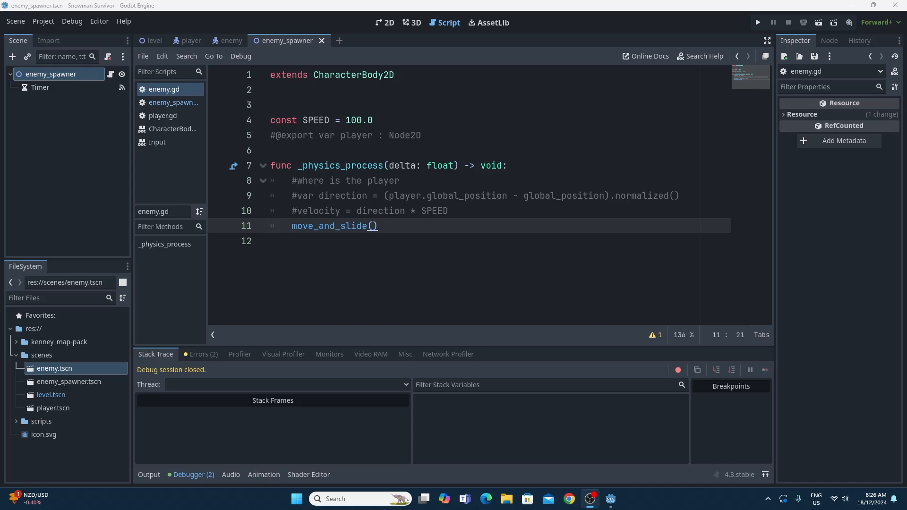
- Rerun the game to confirm it launches without errors, then return to the level scene
click(756, 23)
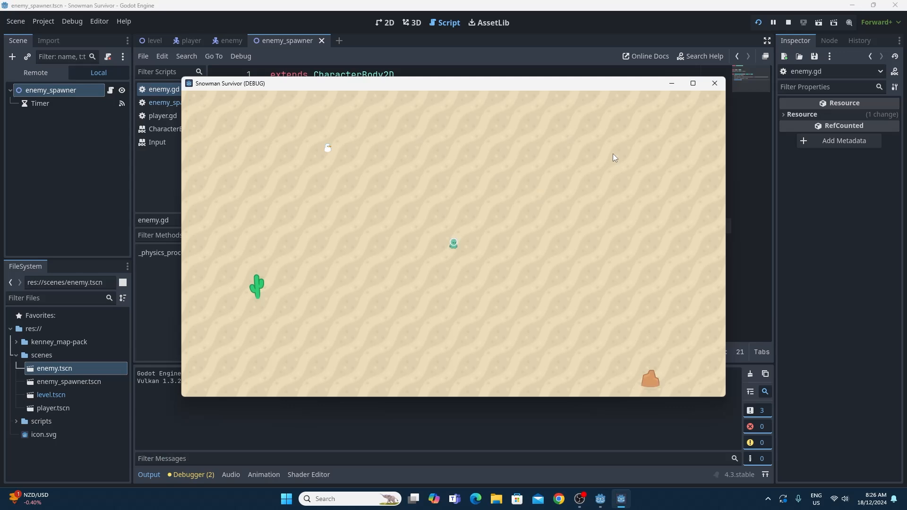
mouse_move(604, 159)
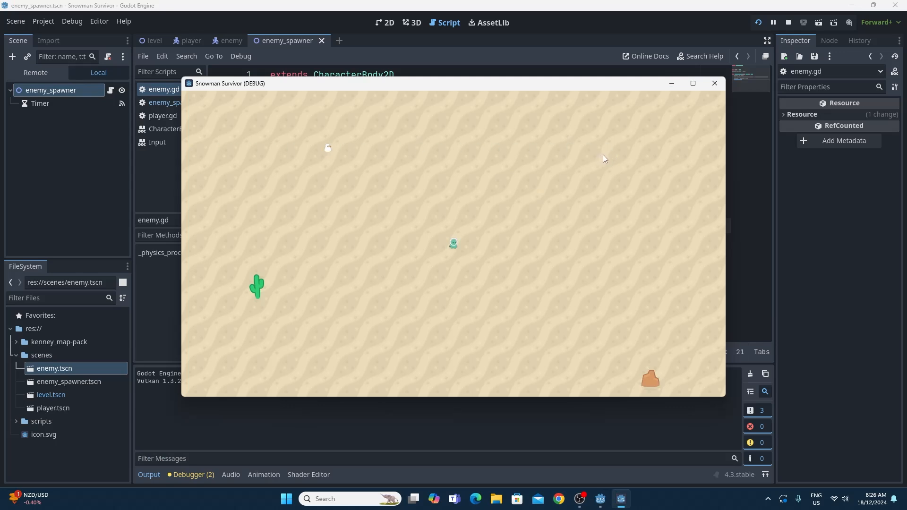
mouse_move(605, 157)
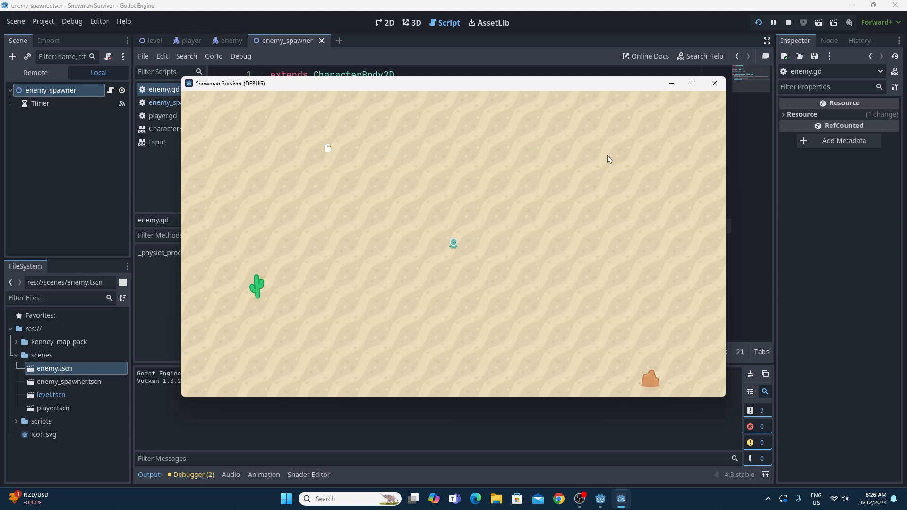
mouse_move(646, 159)
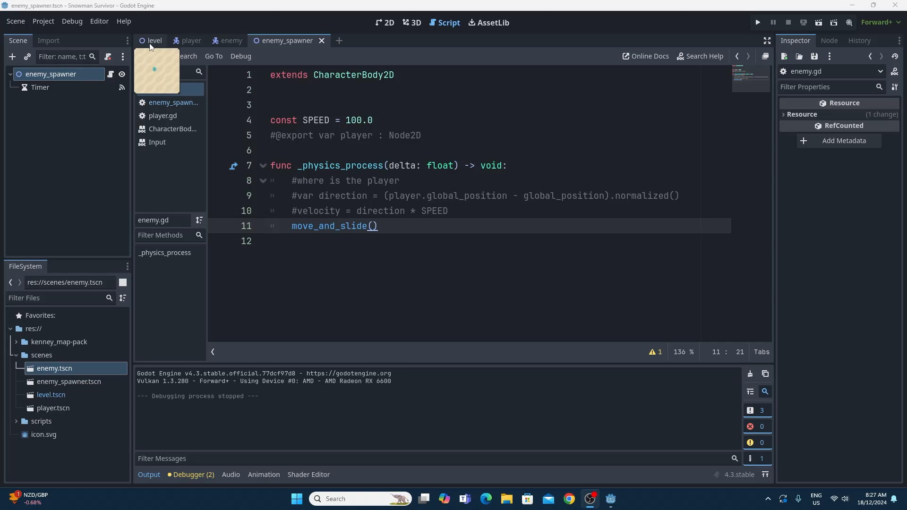
click(384, 22)
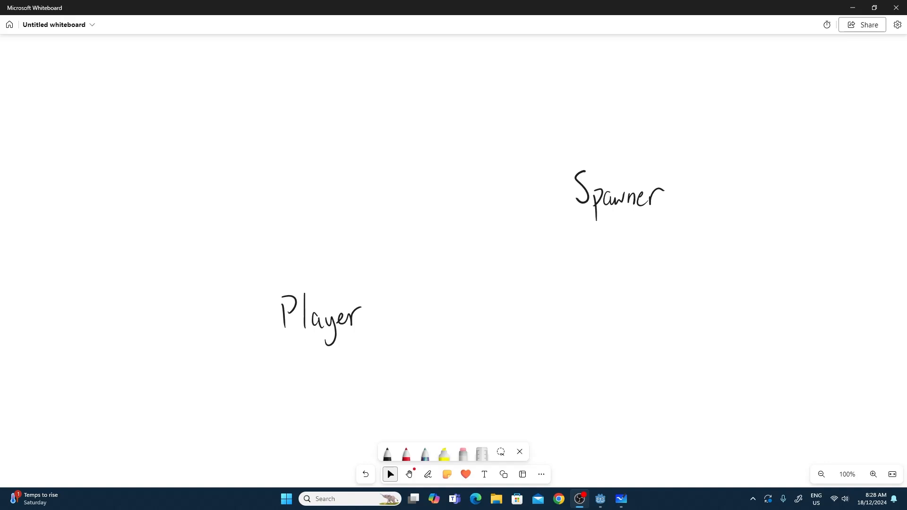
- Sketch a circled E above Spawner with an arrow pointing toward Player
click(428, 475)
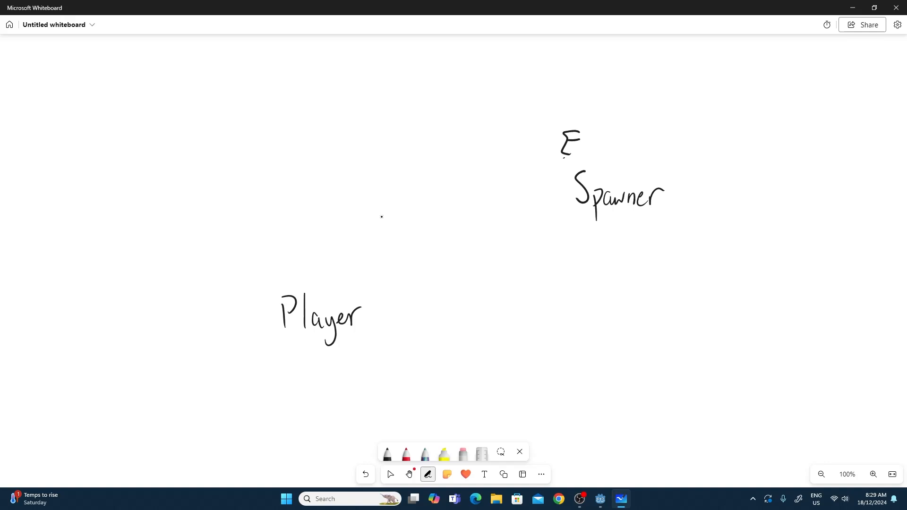
drag(577, 123, 558, 170)
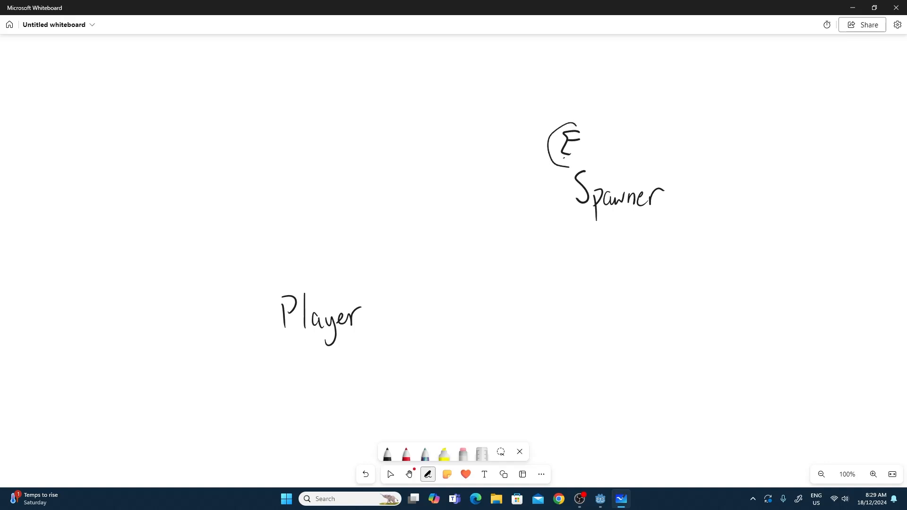
drag(547, 168, 457, 237)
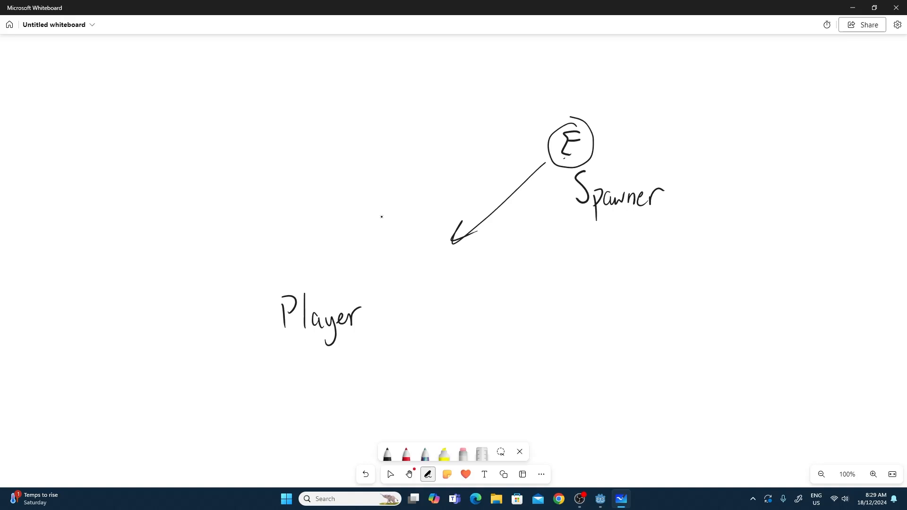
drag(460, 176, 474, 171)
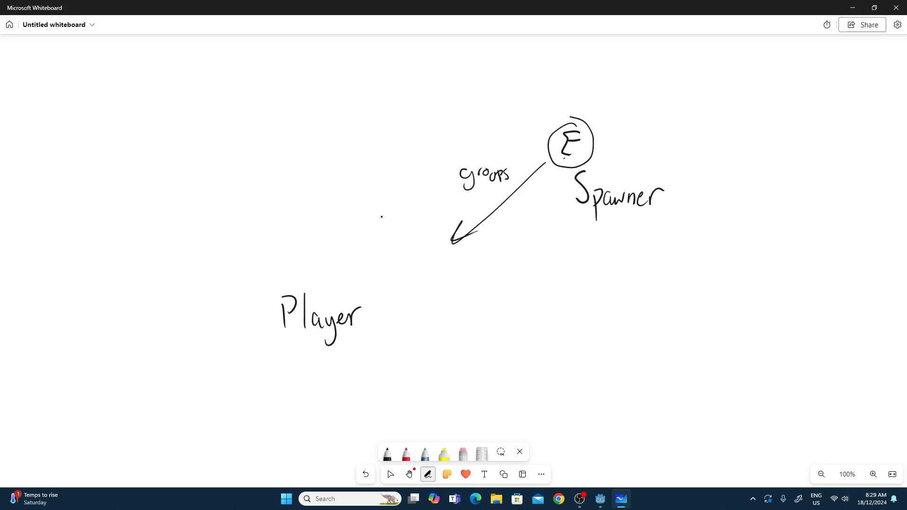
- Write 'groups', draw a Spawner-to-Player arrow, and label it 'player/target'
drag(572, 206, 489, 272)
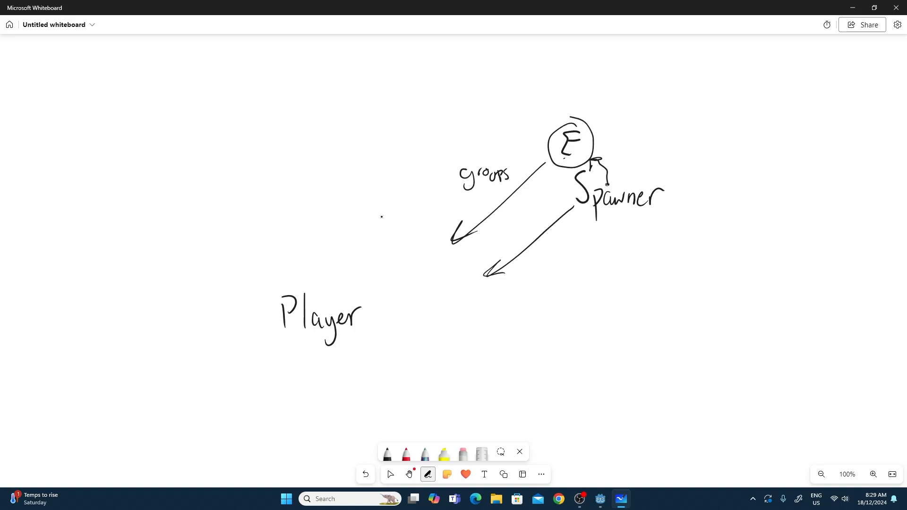
drag(599, 134, 631, 127)
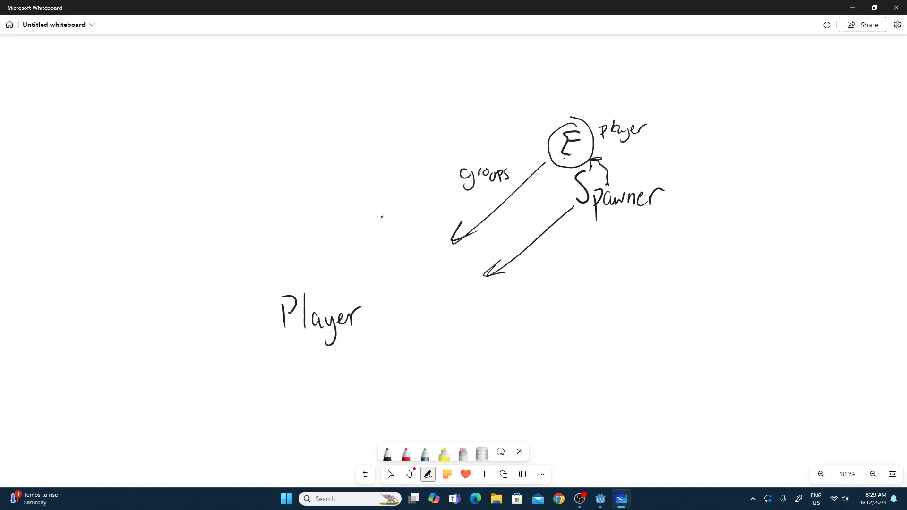
drag(648, 134, 703, 139)
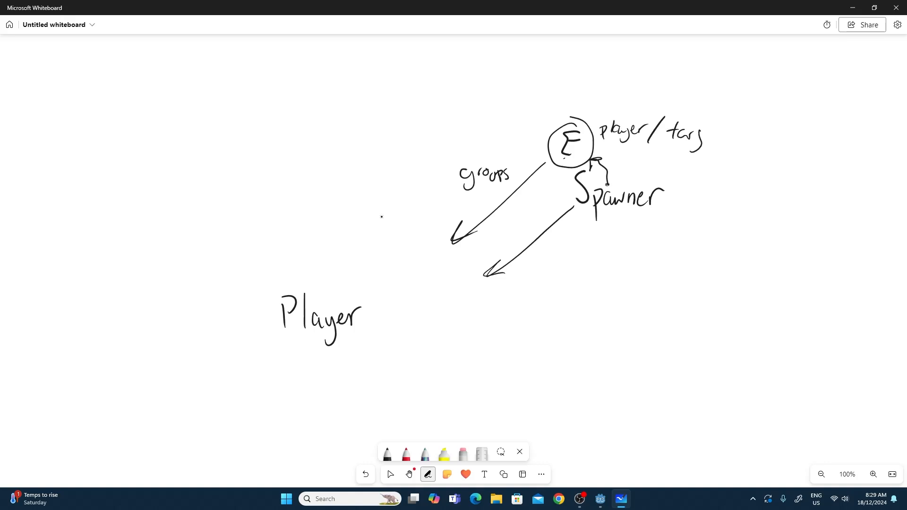
drag(700, 136, 727, 136)
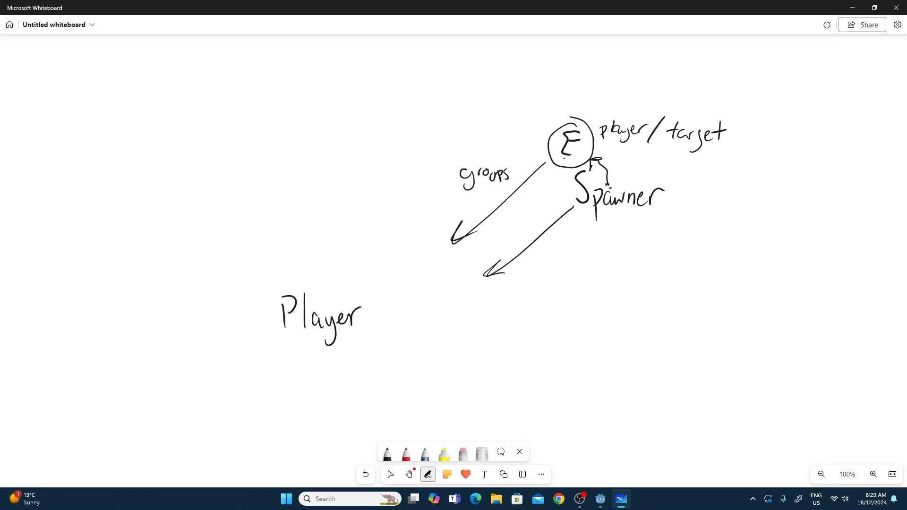
drag(611, 185, 636, 147)
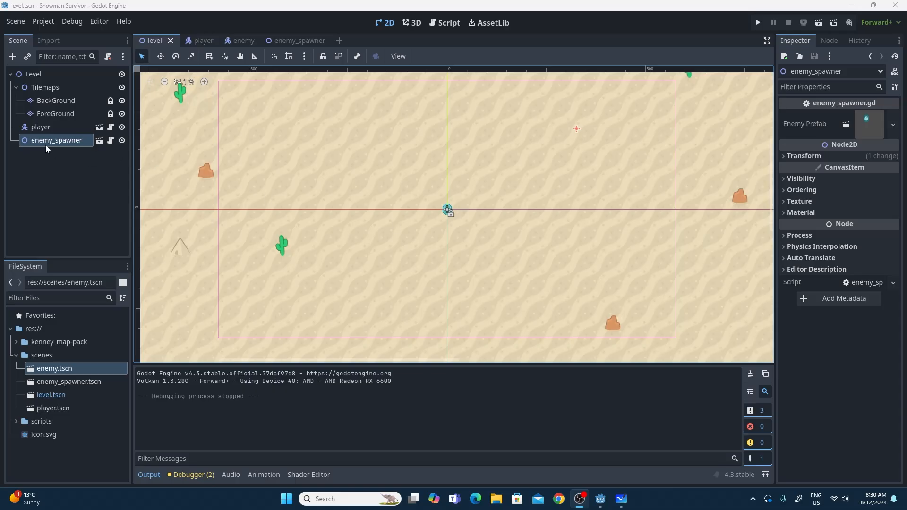
mouse_move(57, 140)
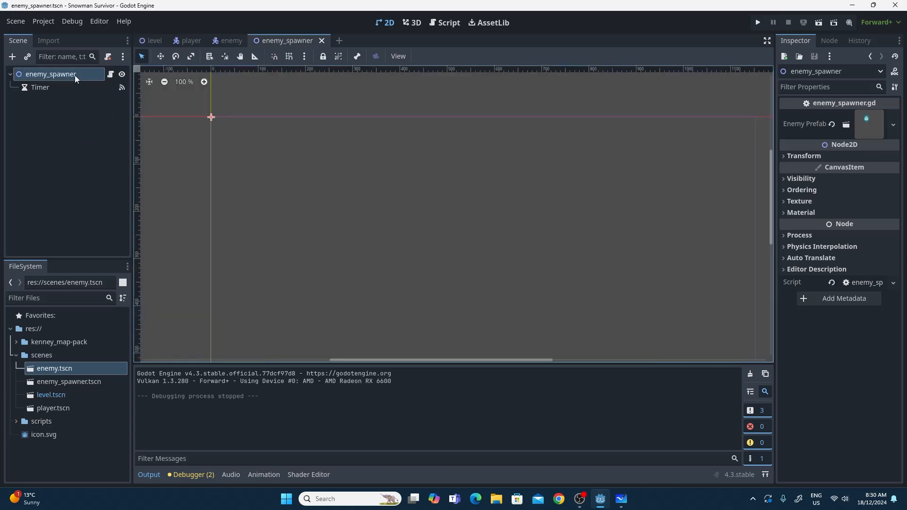
click(448, 23)
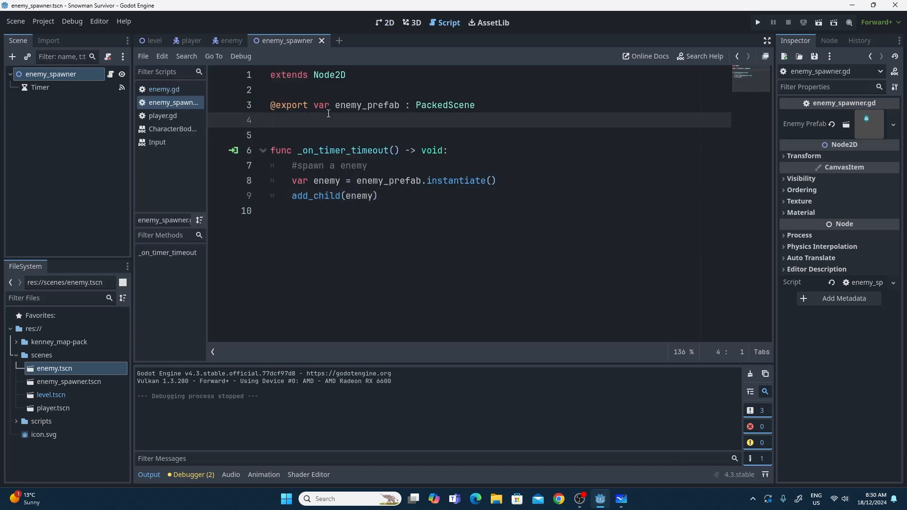
text(@export va)
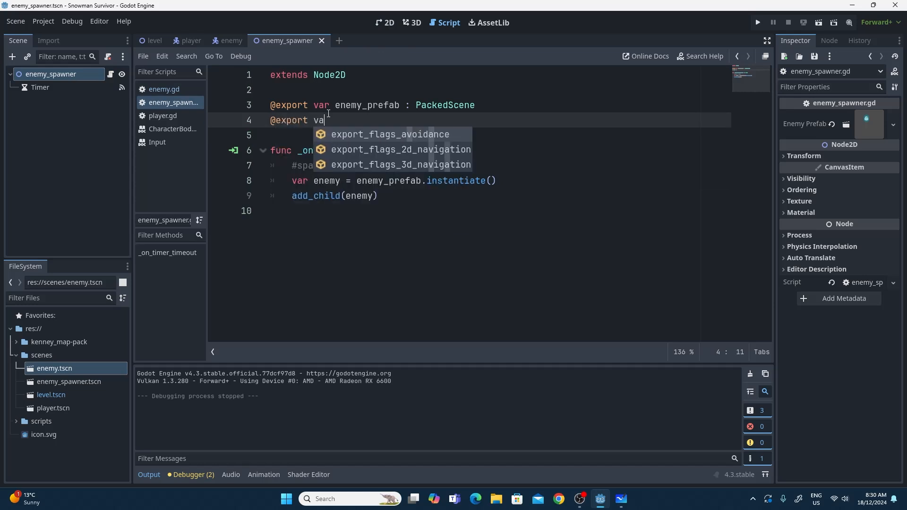
text(target)
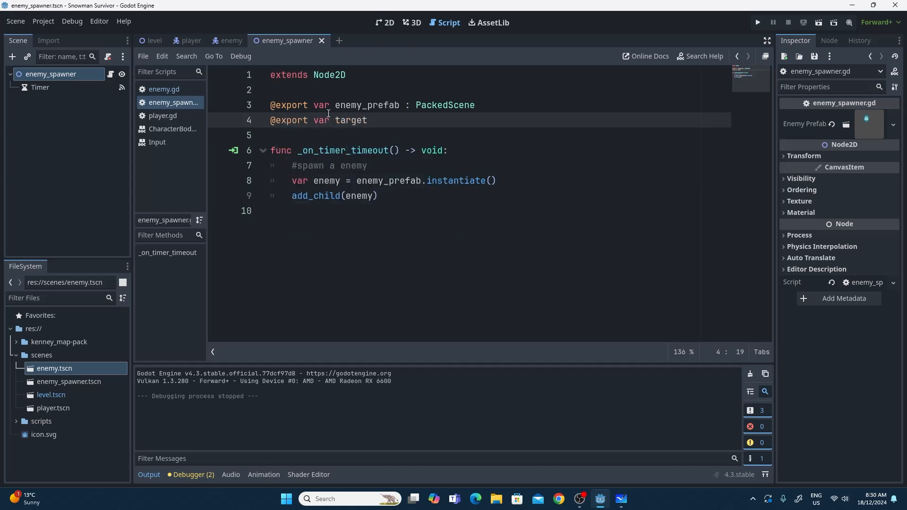
text(: NODE)
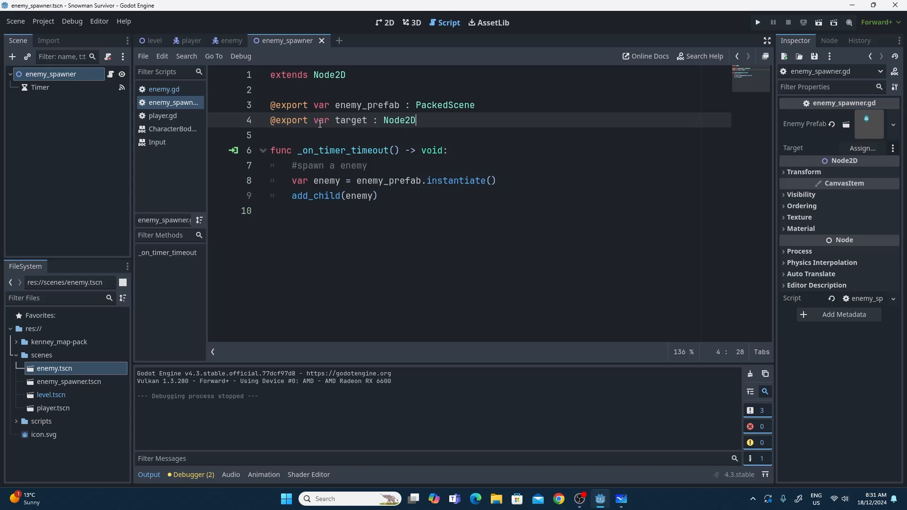
mouse_move(191, 40)
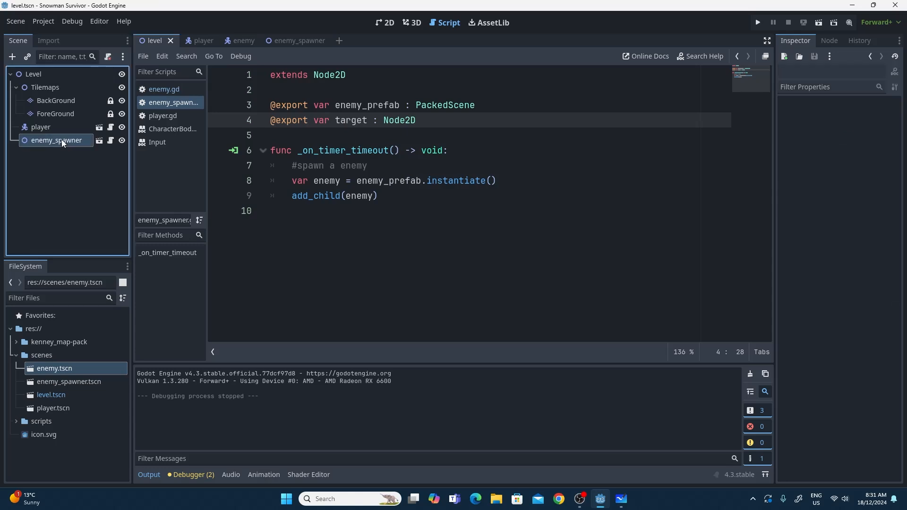
- Set the level's enemy_spawner Target property to the player node
click(56, 140)
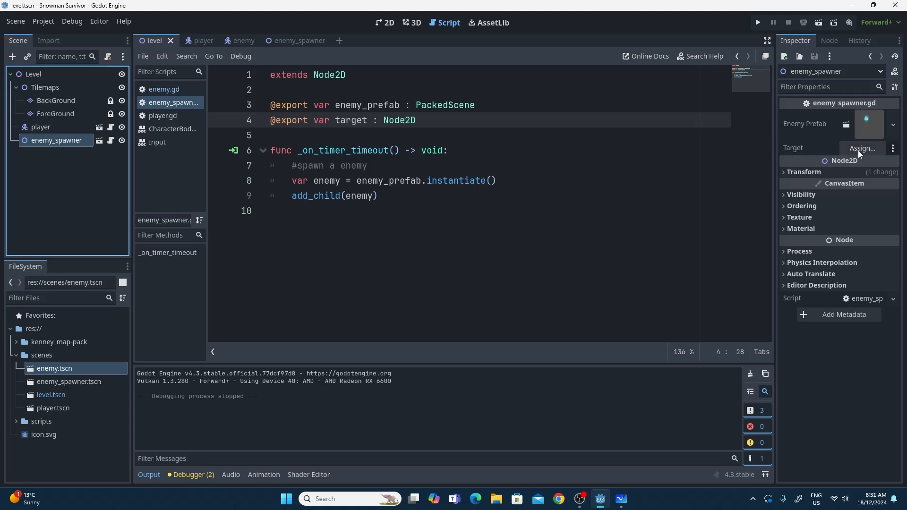
click(862, 148)
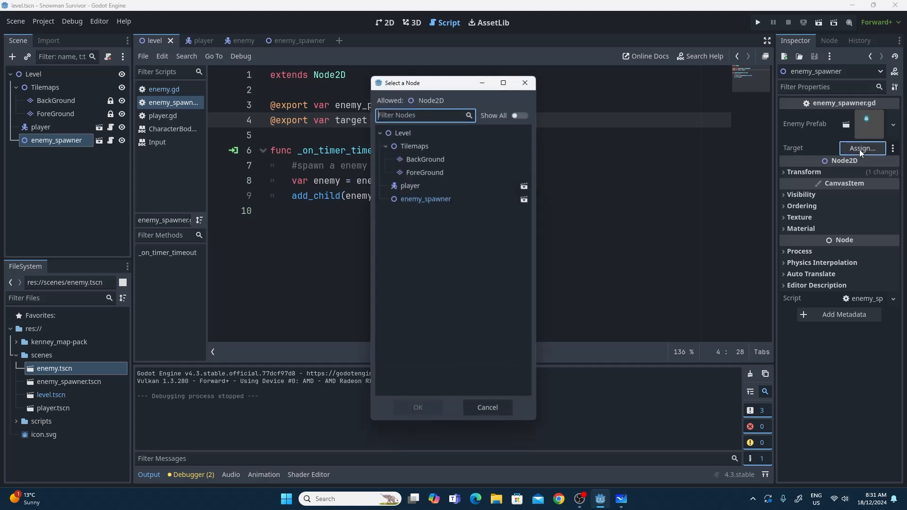
click(410, 186)
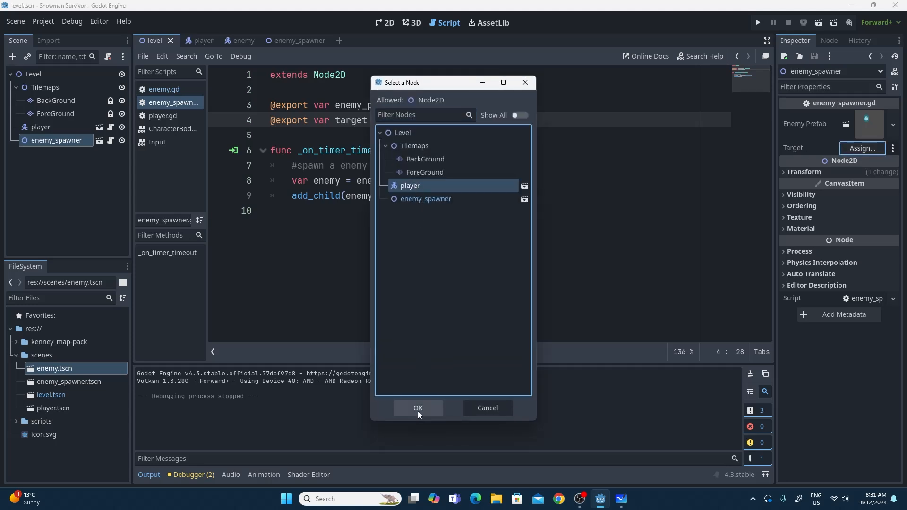
click(418, 408)
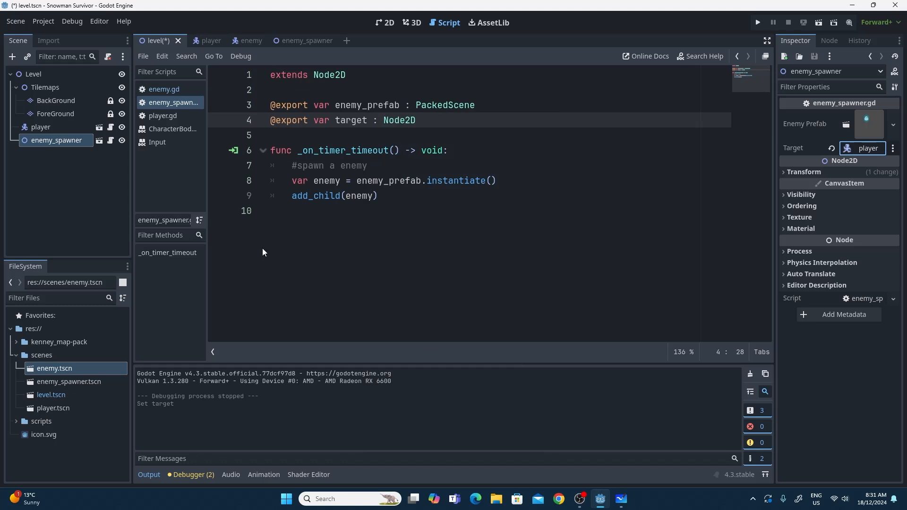
mouse_move(81, 169)
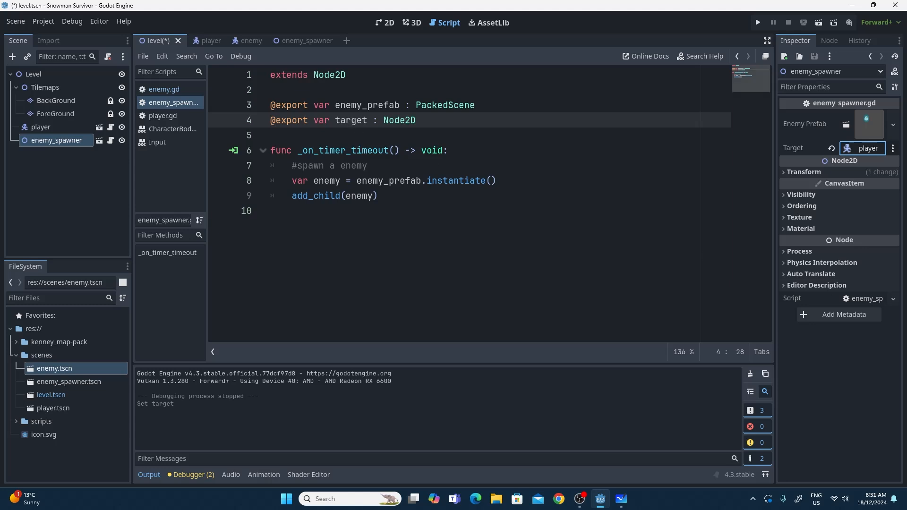
mouse_move(164, 90)
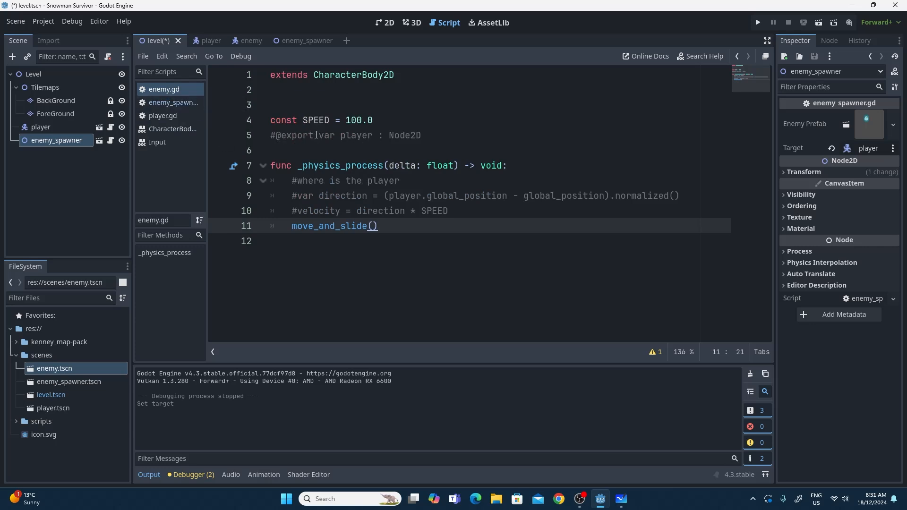
click(312, 135)
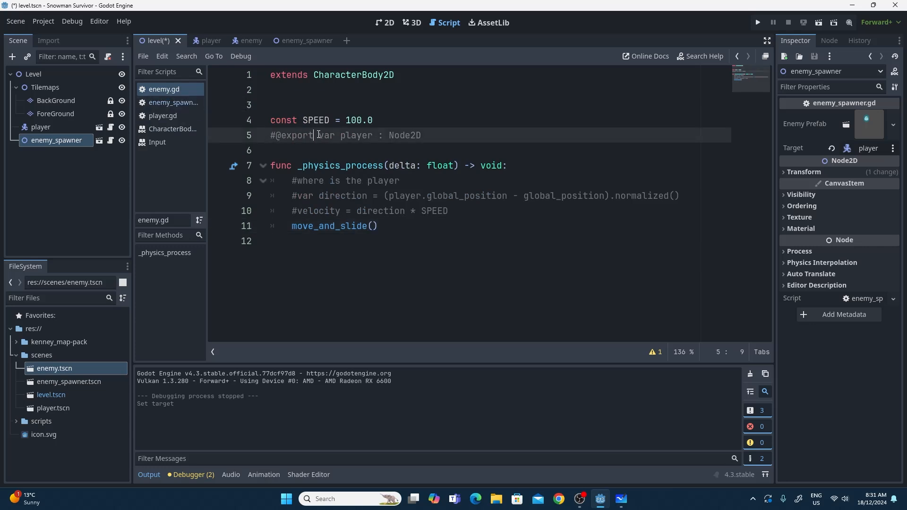
key(BackSpace)
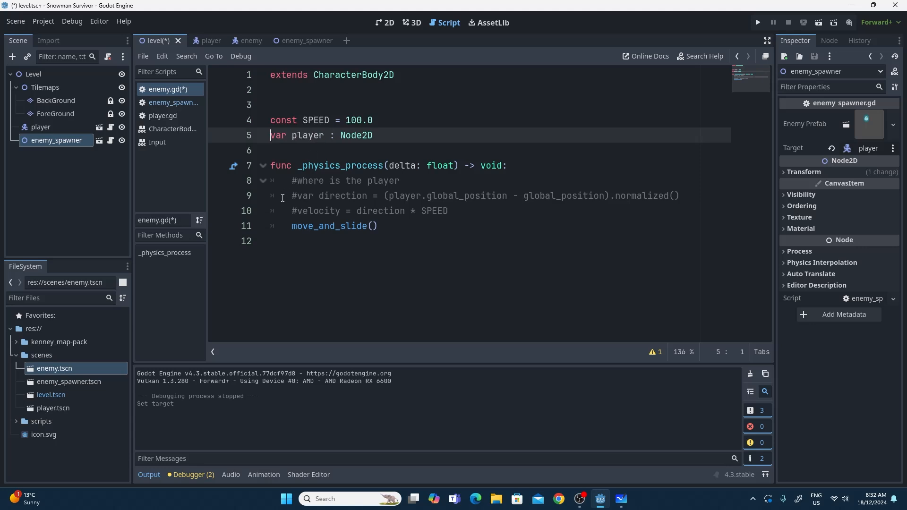
drag(292, 196, 446, 211)
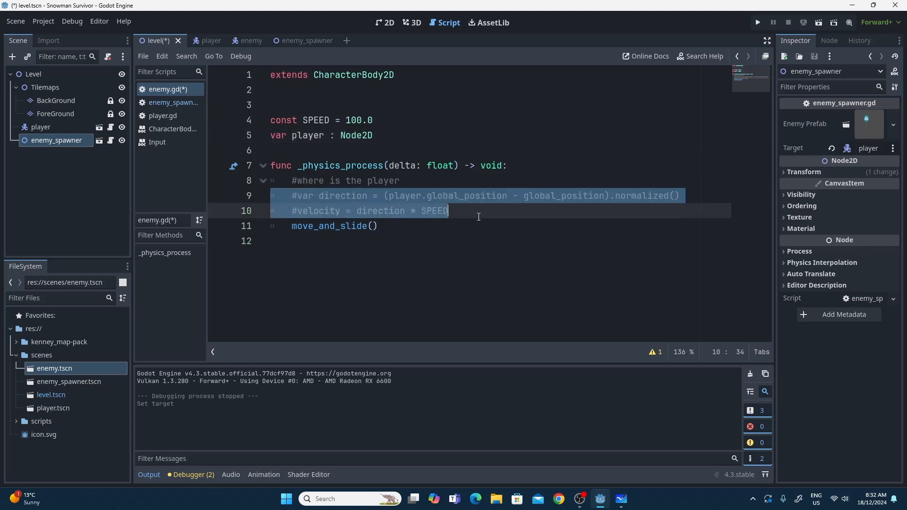
key(ctrl+k)
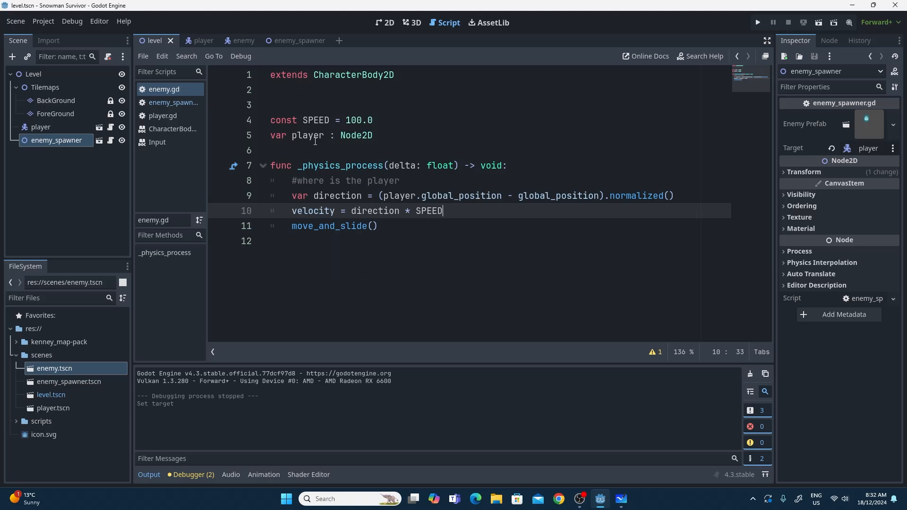
mouse_move(52, 131)
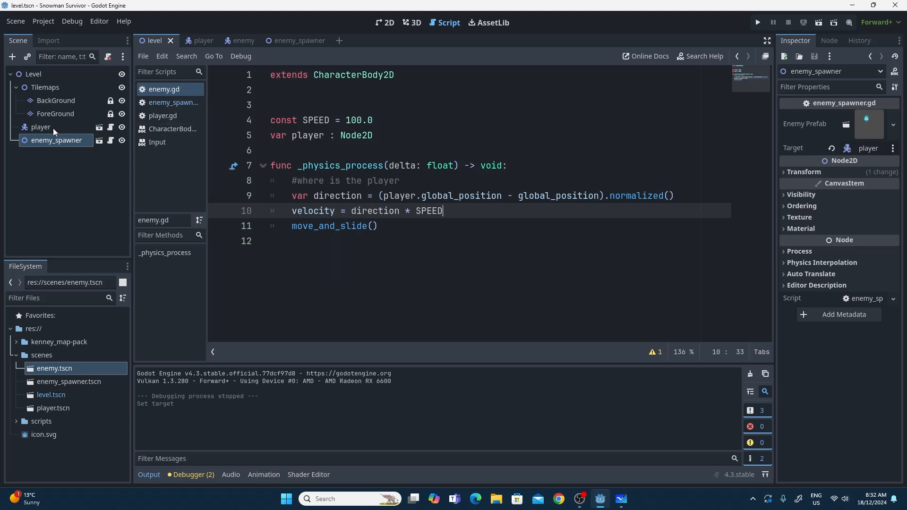
mouse_move(299, 41)
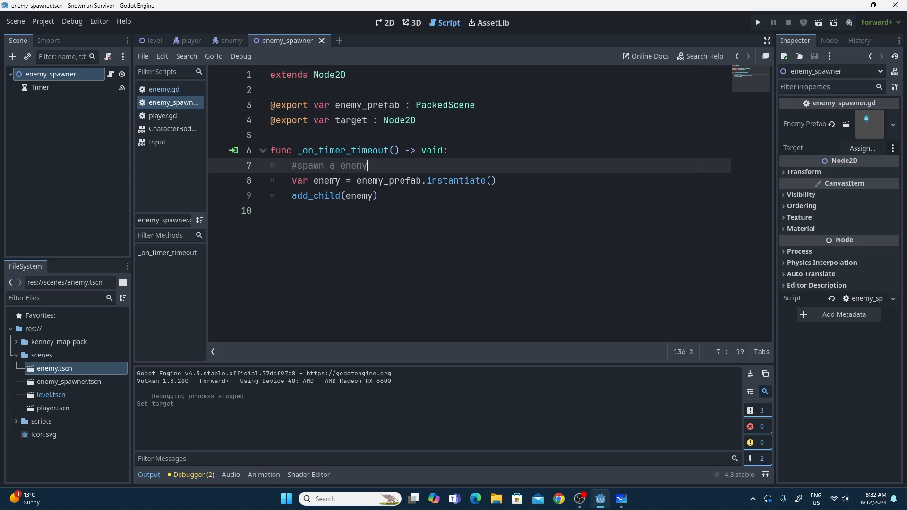
- Add 'enemy.player = target' after the instantiate line in the spawner's timeout handler
click(331, 180)
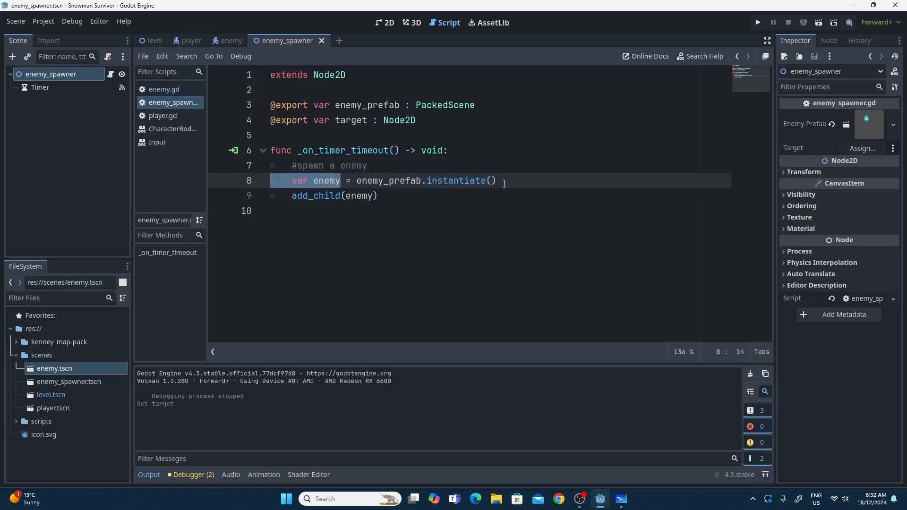
click(496, 181)
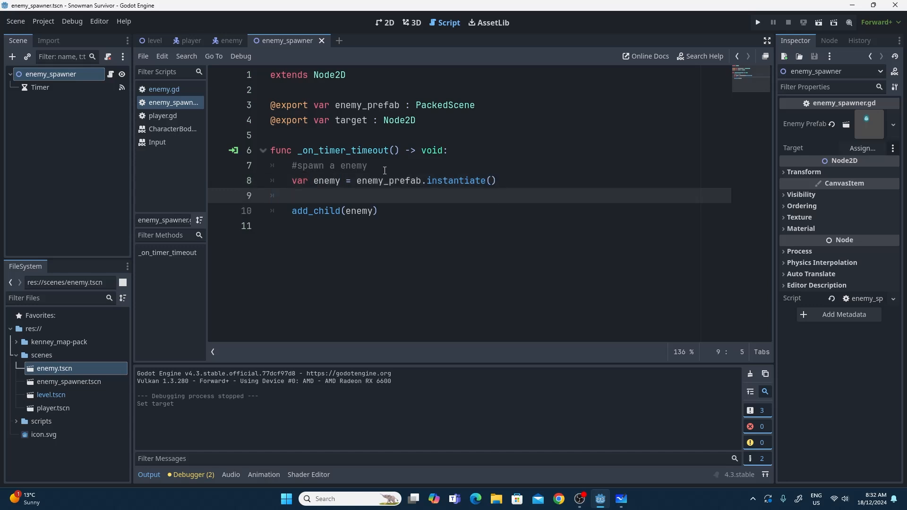
text(enemy)
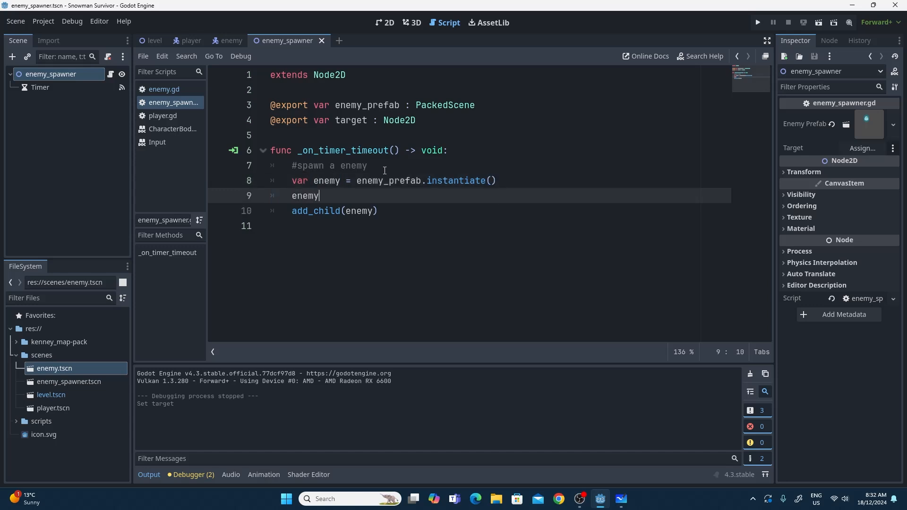
text(.player)
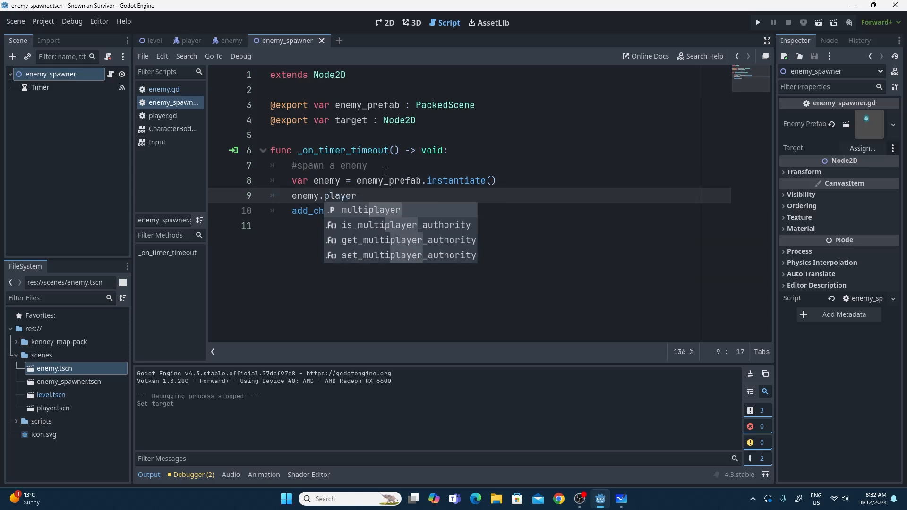
text(=)
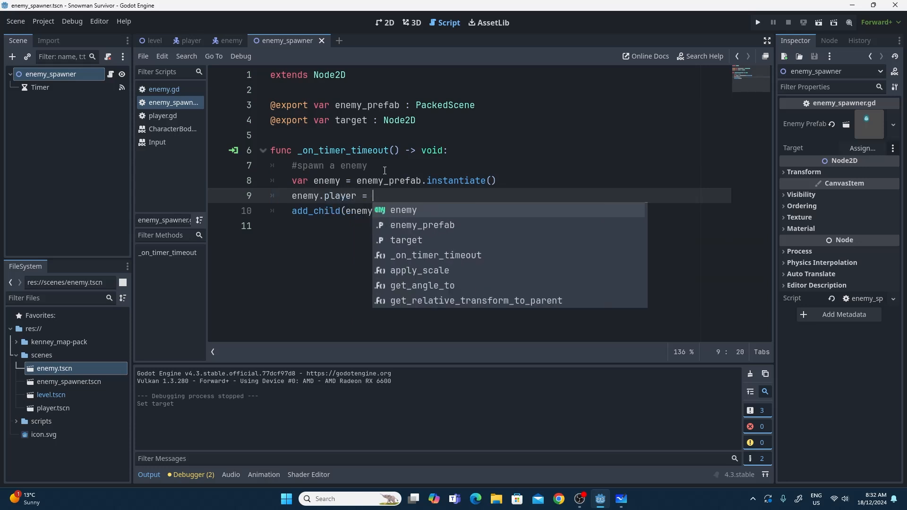
text(target)
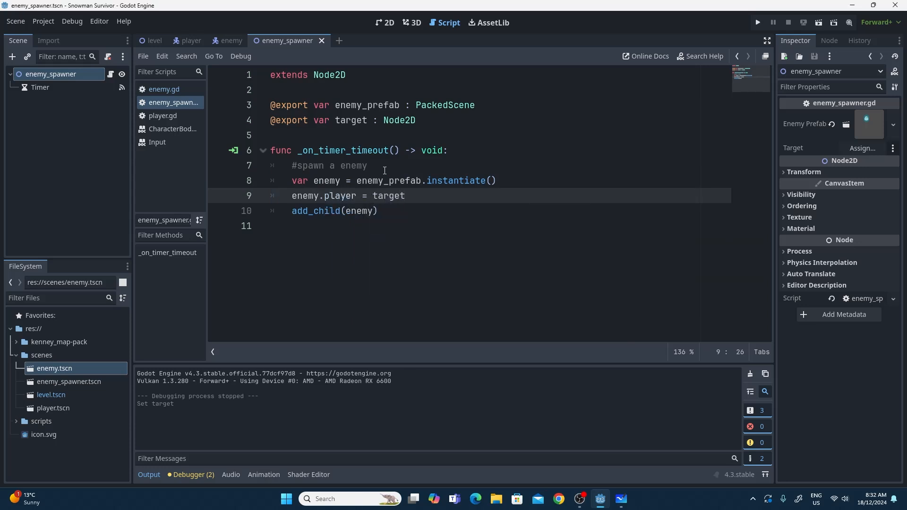
- Check the player variable in enemy.gd, then run the game to test spawning
click(165, 89)
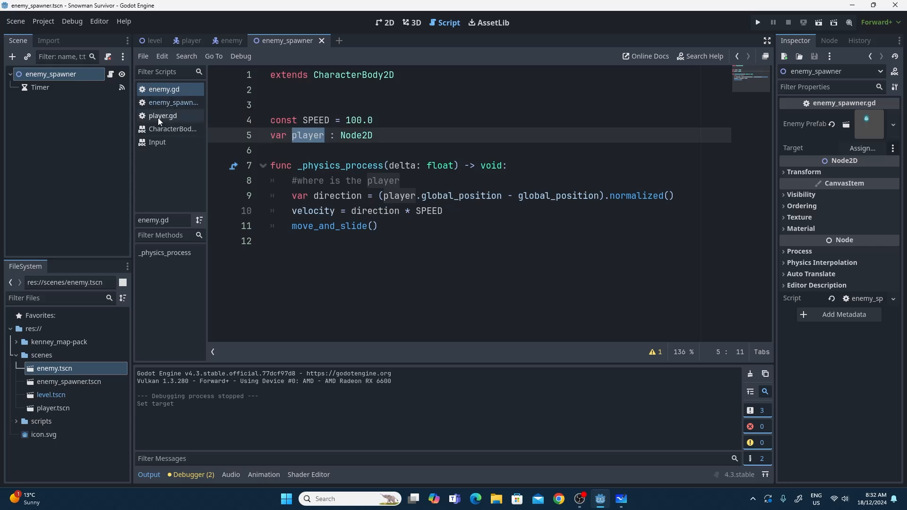
click(172, 102)
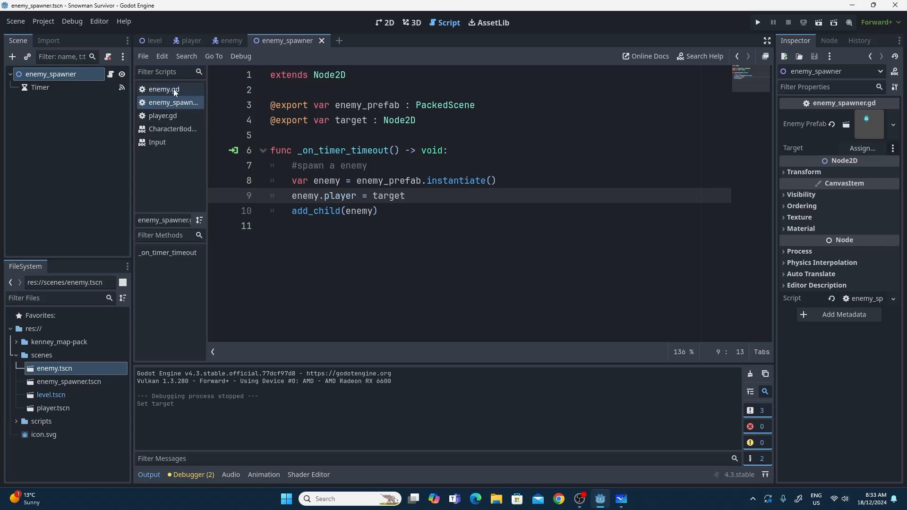
click(164, 89)
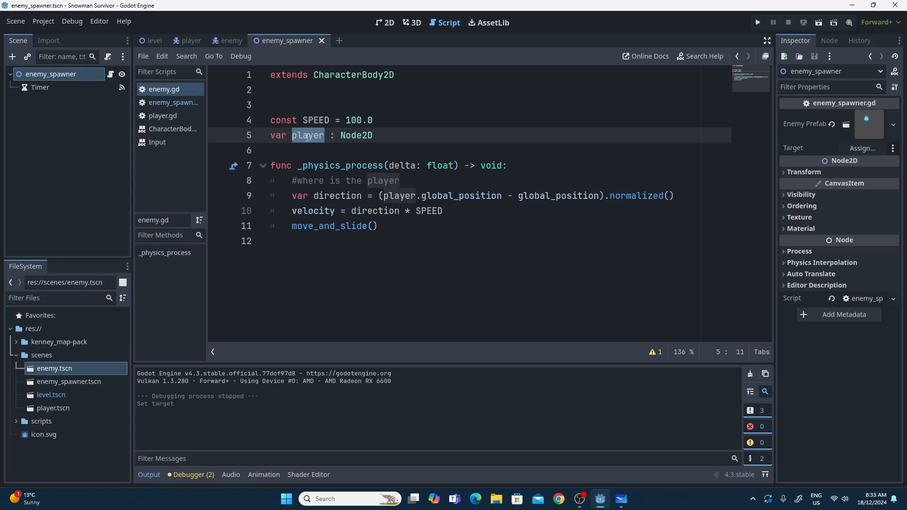
mouse_move(405, 204)
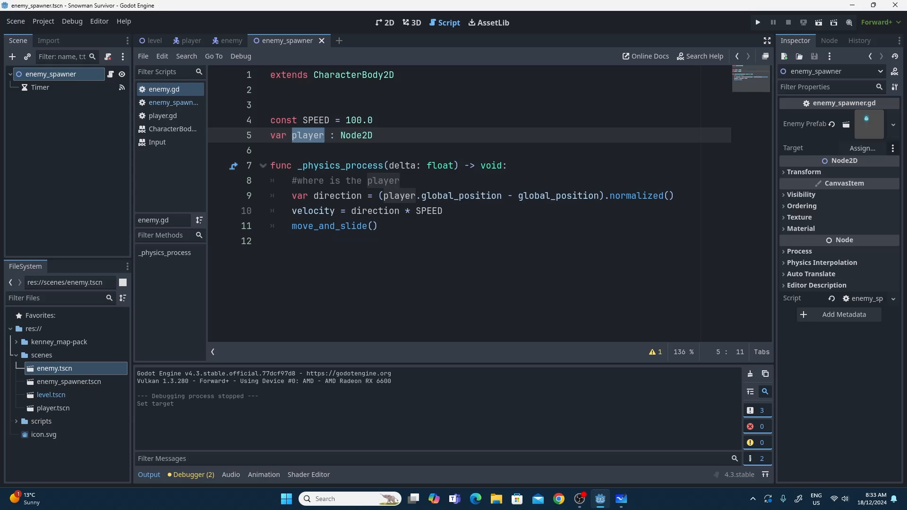
click(757, 22)
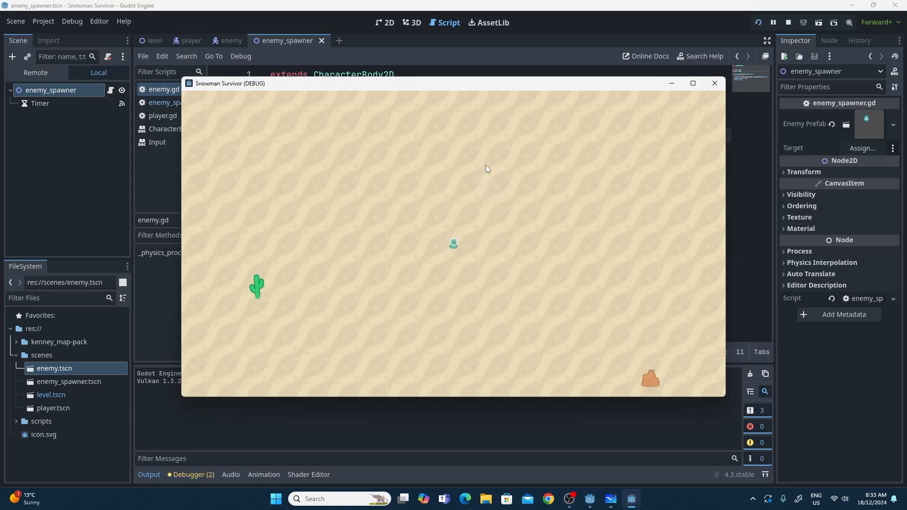